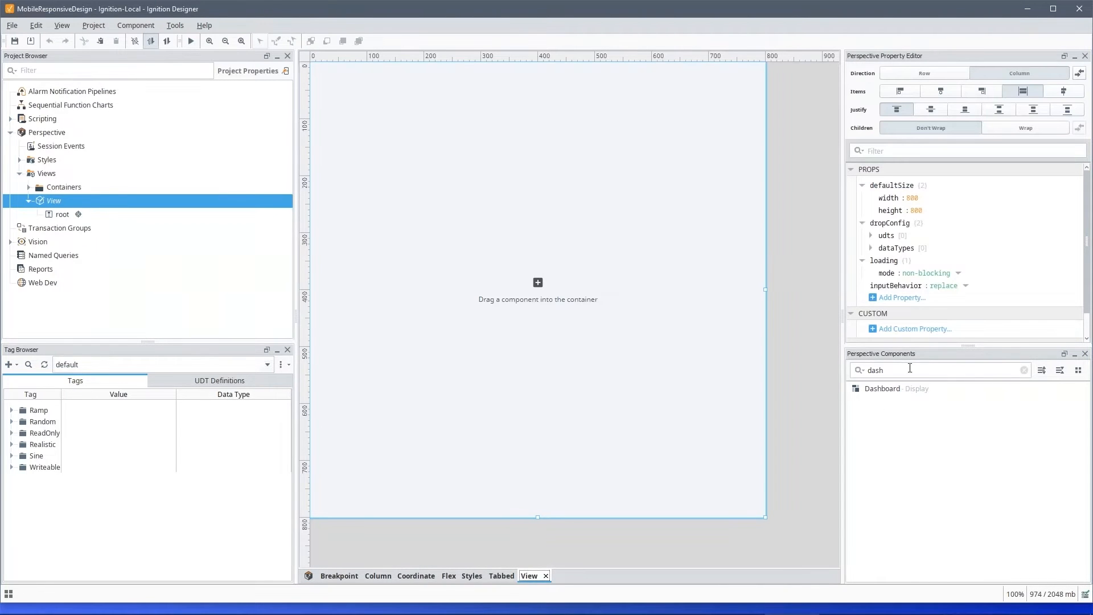
Add a Column container to the view root, then nest Breakpoint and Coordinate containers inside it
click(1024, 369)
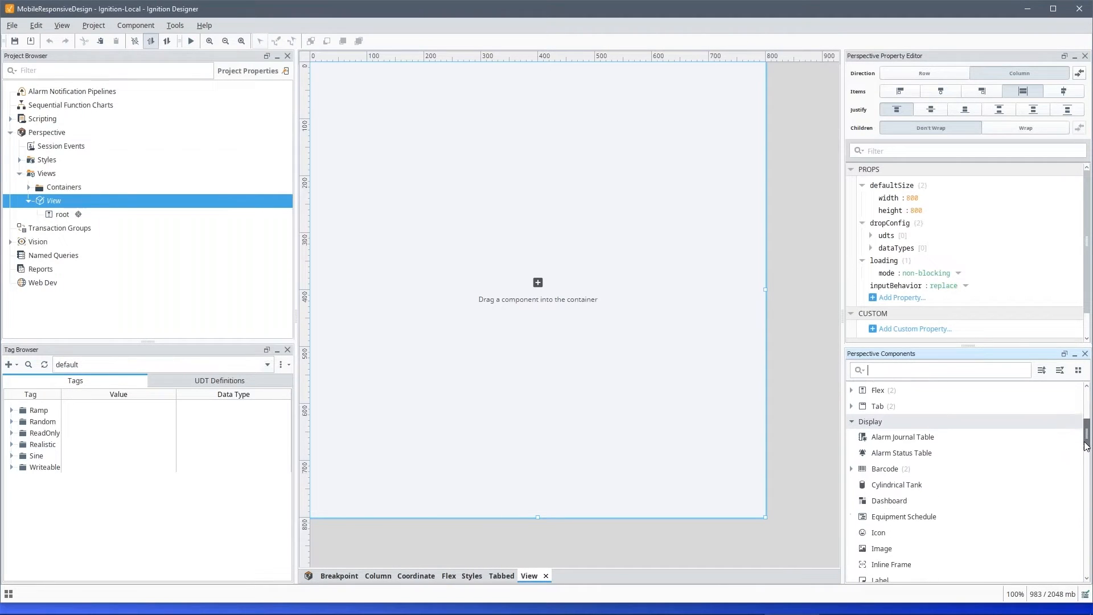
scroll(down, 3)
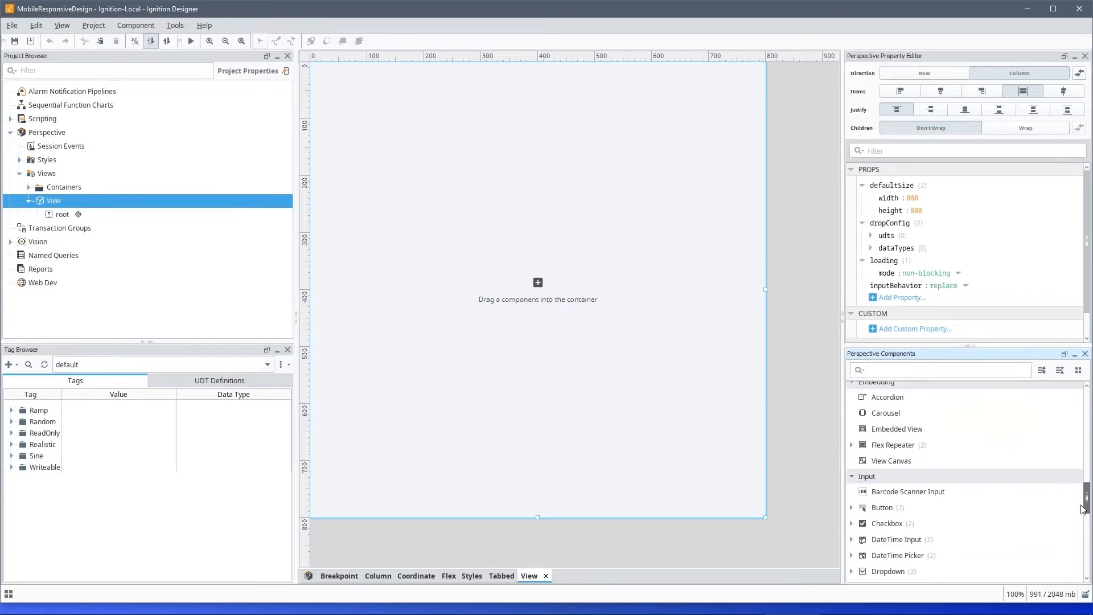
scroll(down, 3)
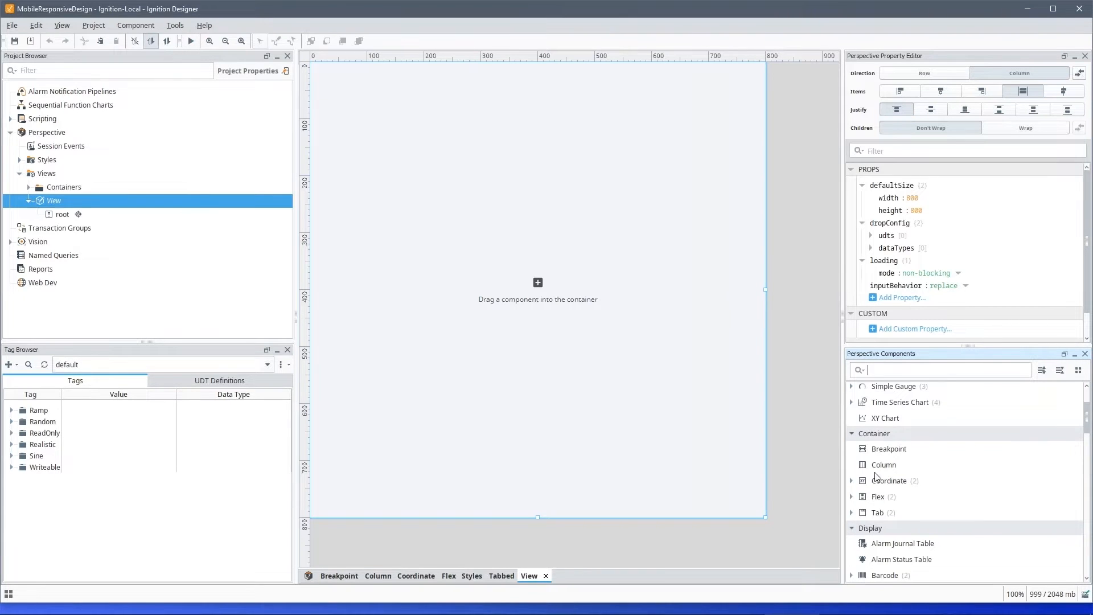
click(883, 464)
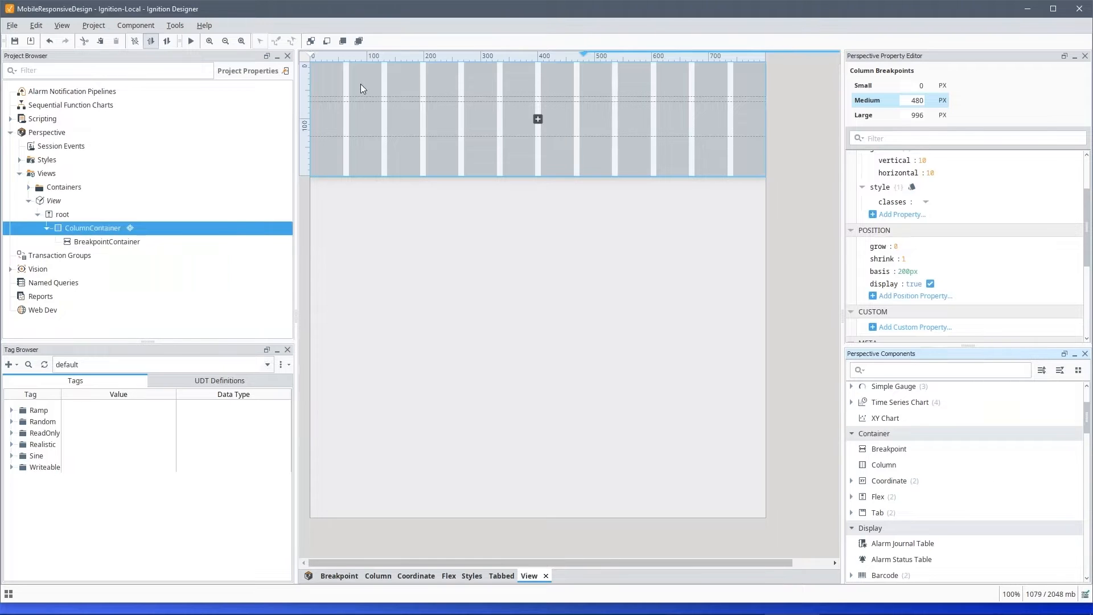
click(107, 241)
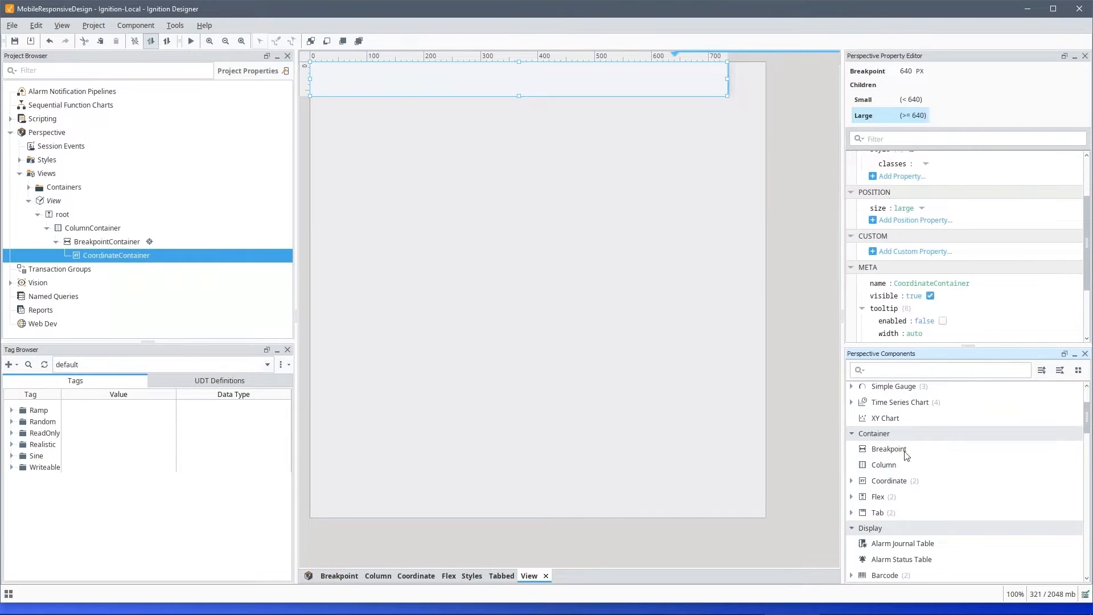
mouse_move(1079, 454)
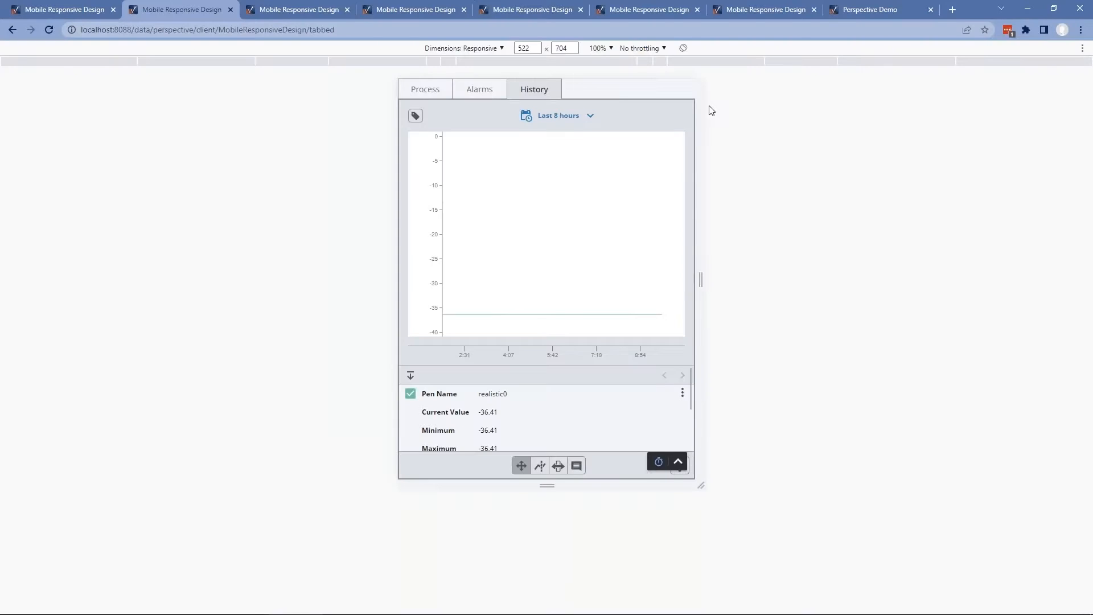
Switch to the browser showing the Ignition 8 Perspective Demo home page
click(875, 9)
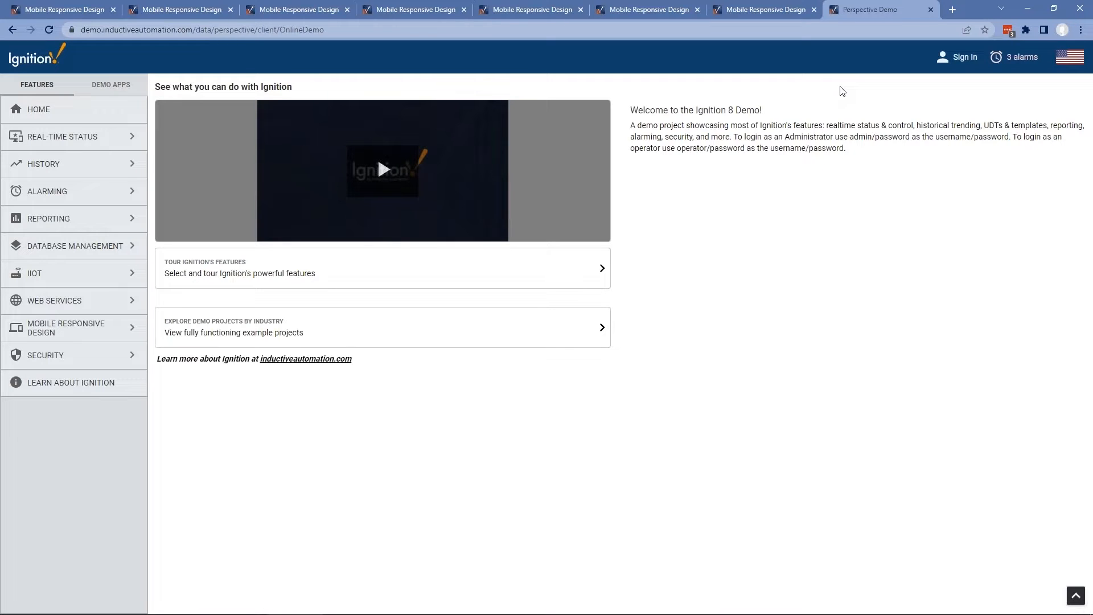
mouse_move(271, 259)
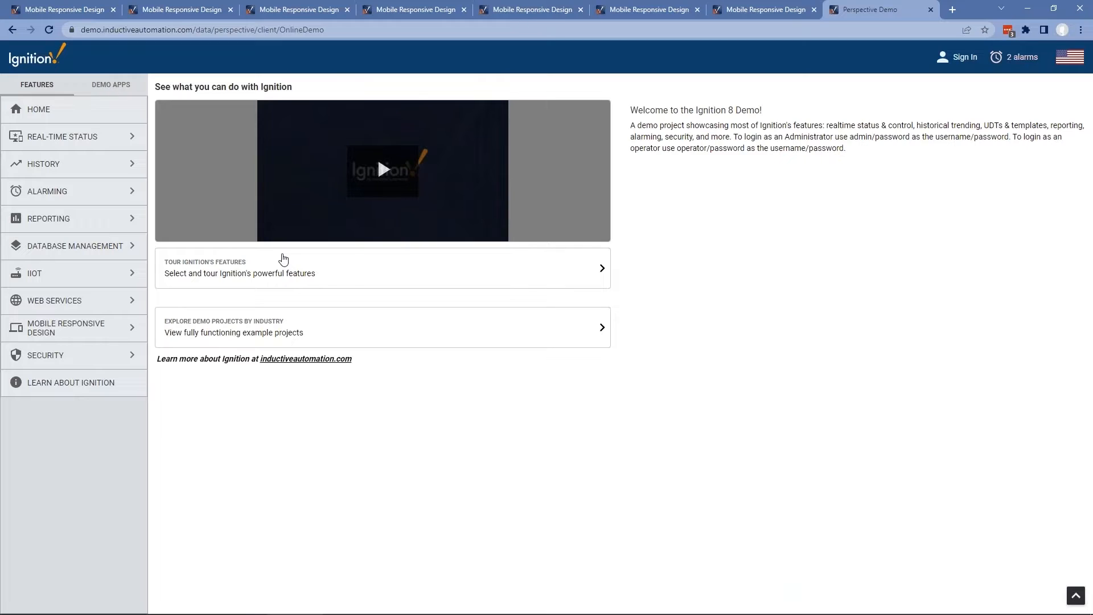
mouse_move(110, 216)
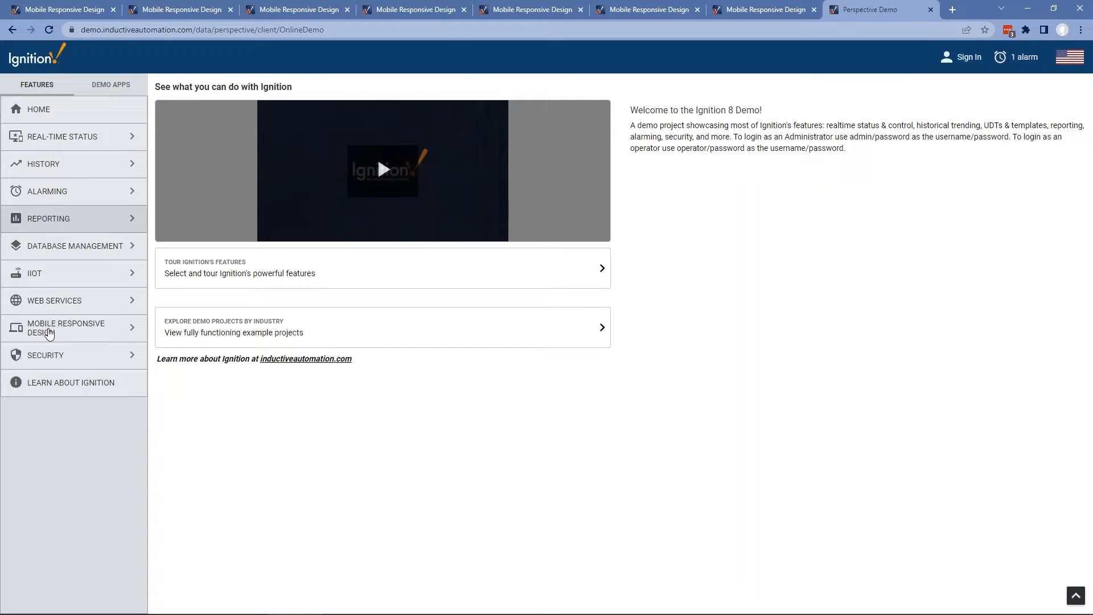
mouse_move(798, 504)
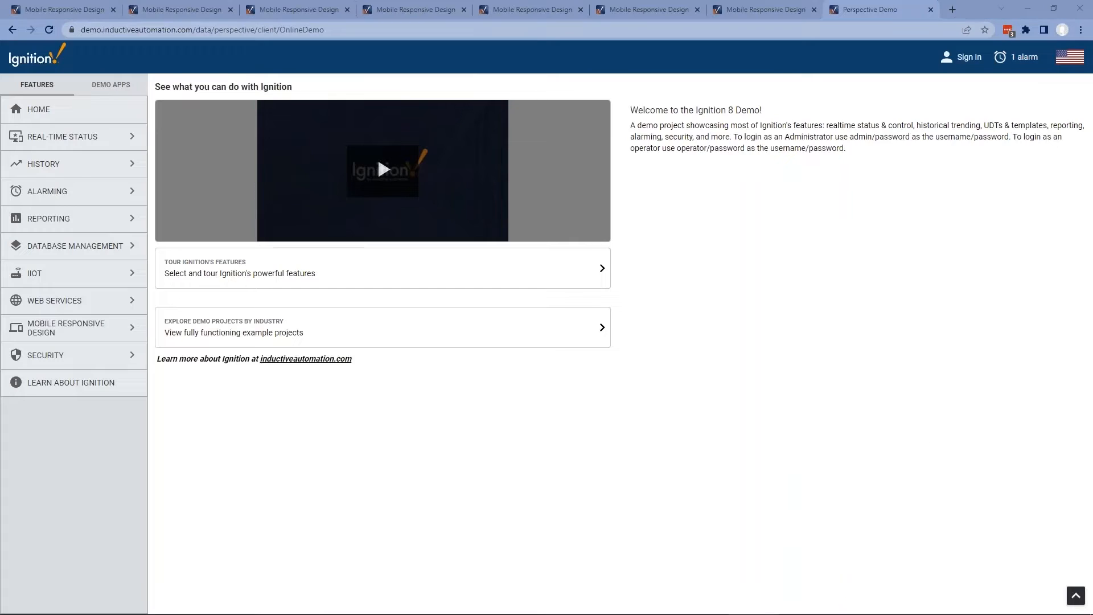
click(464, 48)
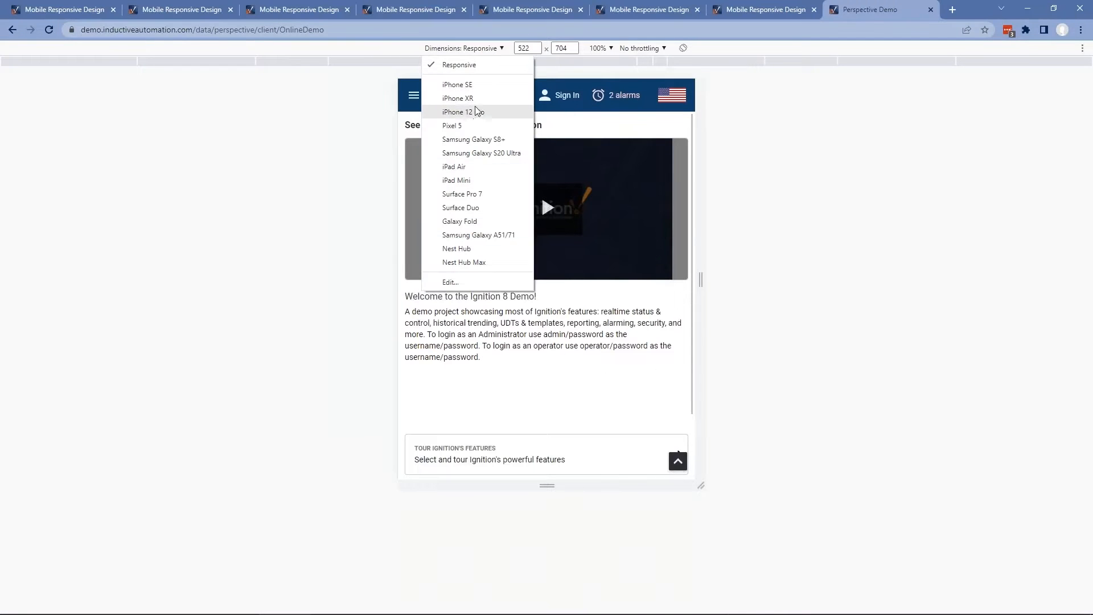
click(457, 112)
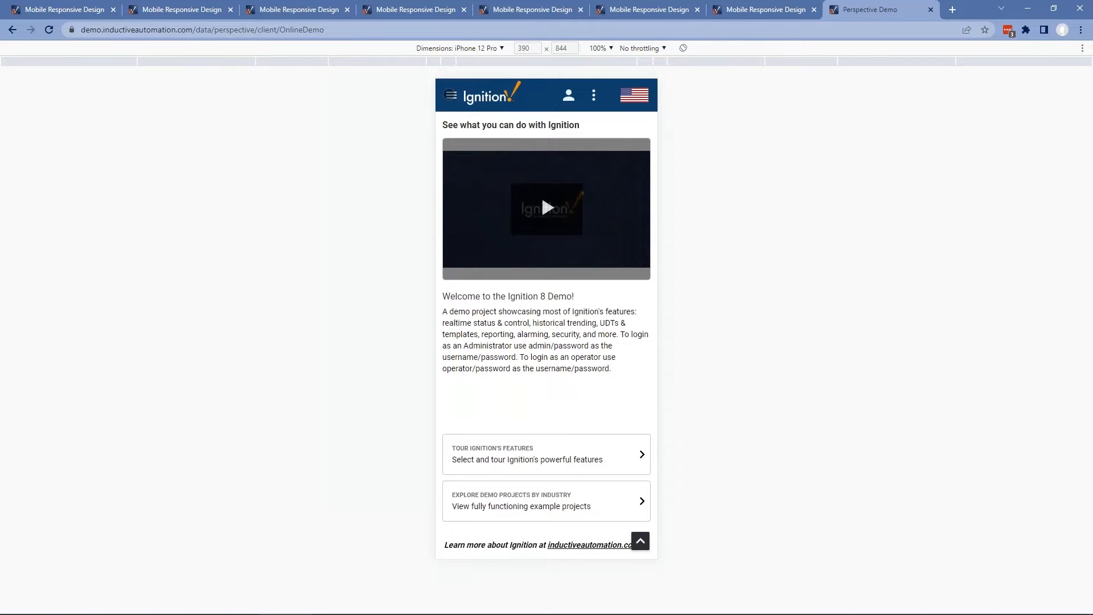
click(451, 96)
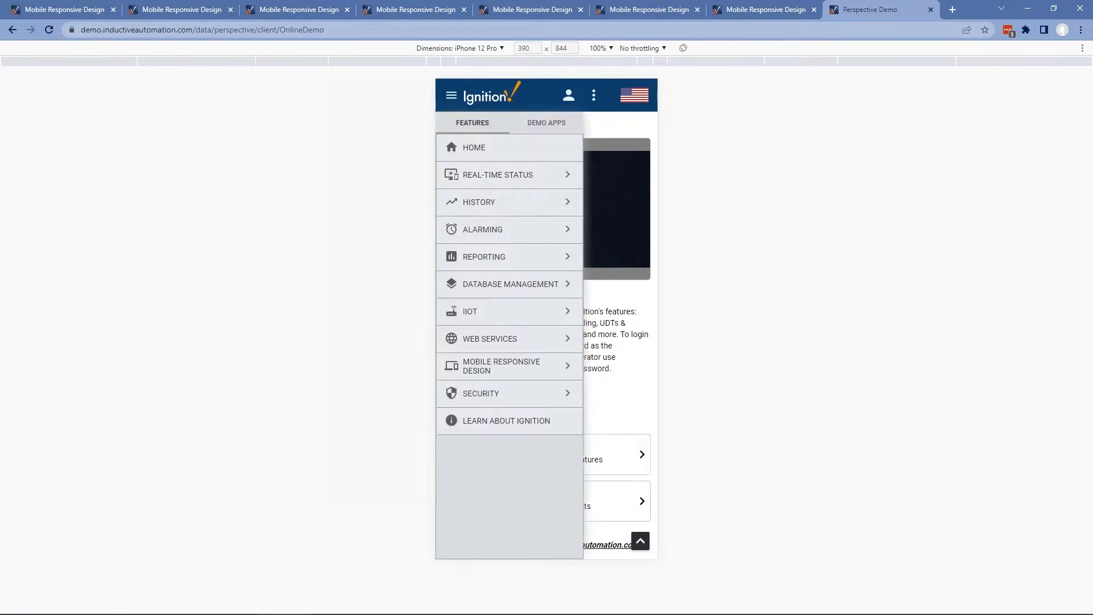
click(451, 95)
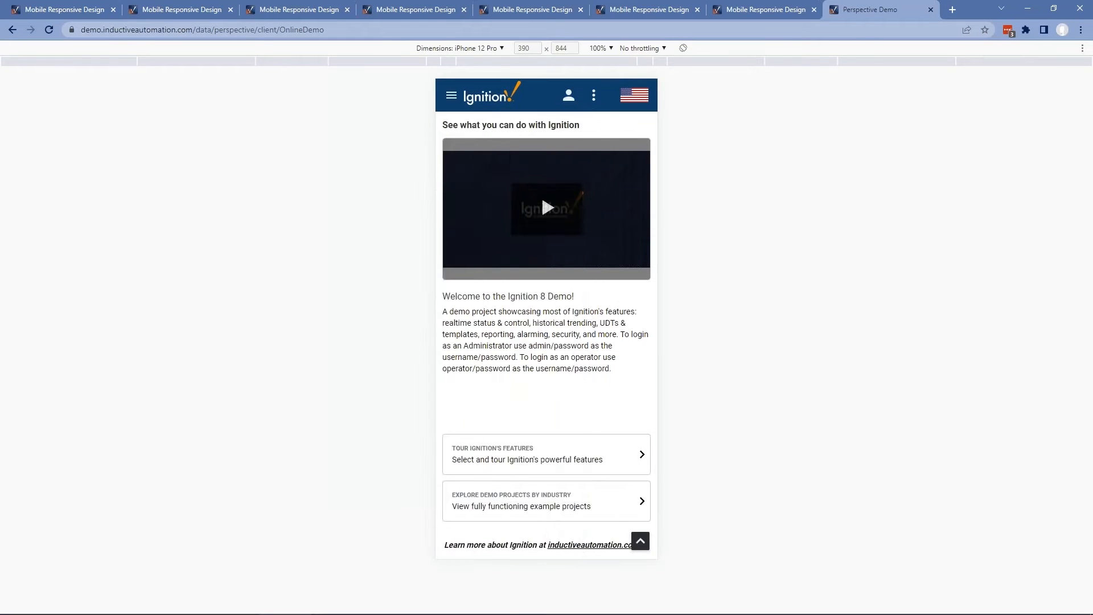
click(451, 95)
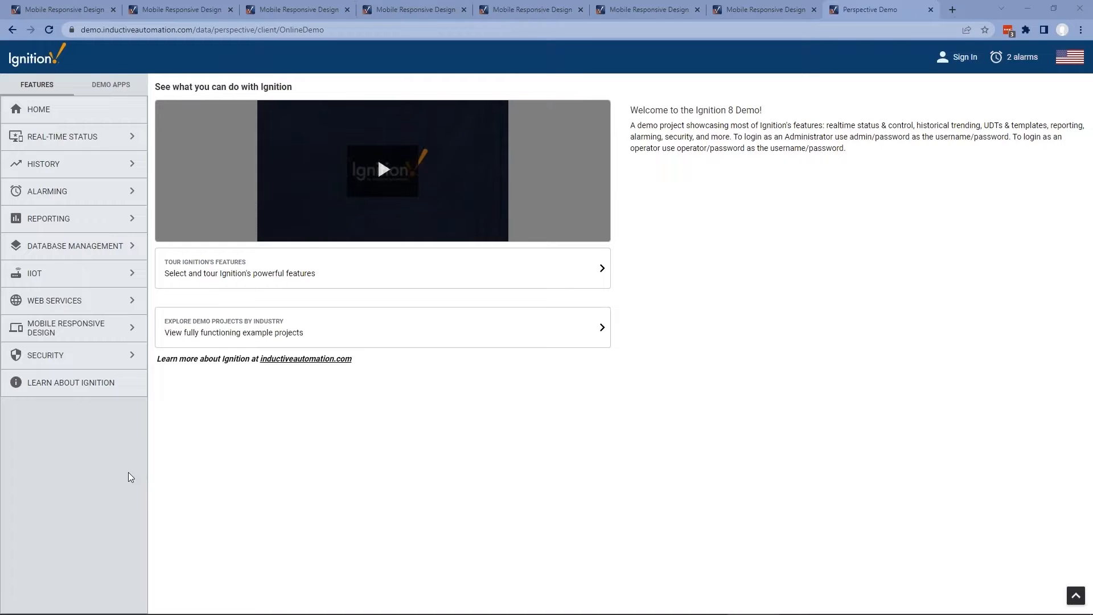
mouse_move(75, 151)
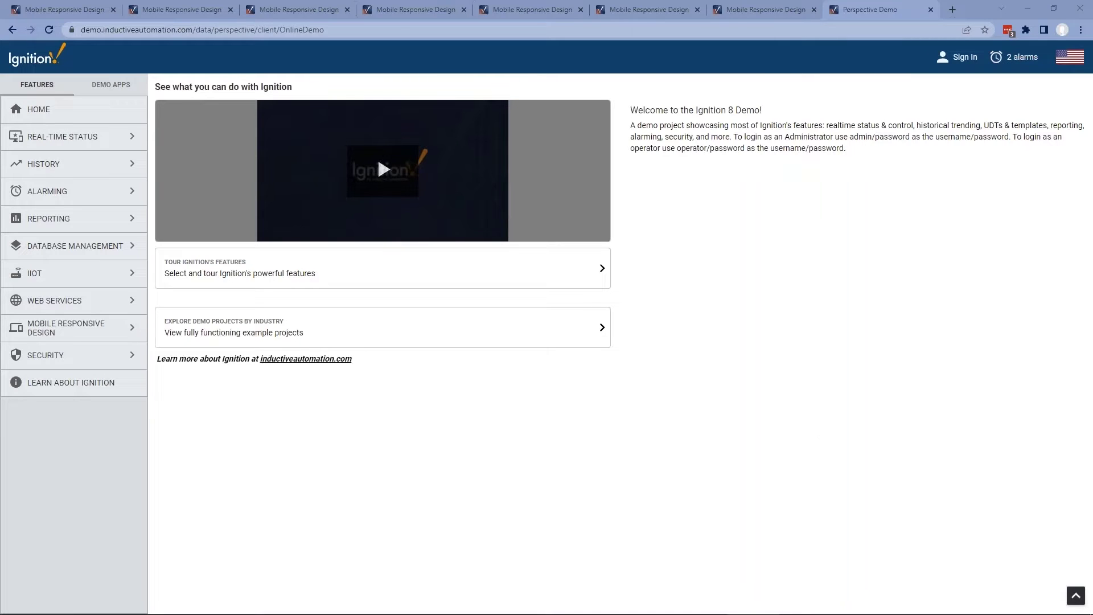
mouse_move(797, 388)
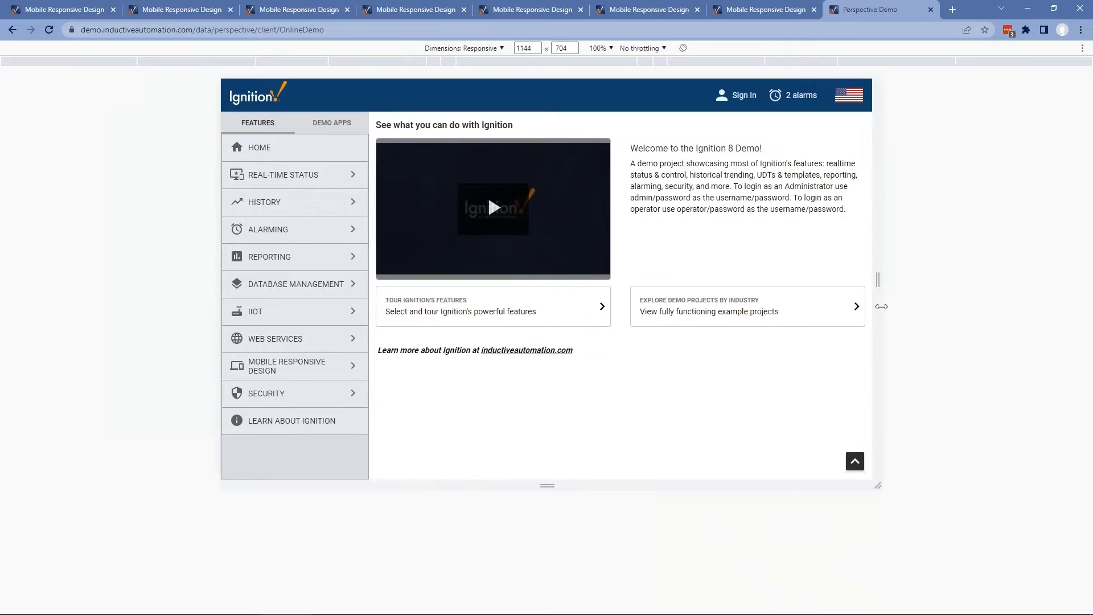
drag(878, 306, 778, 310)
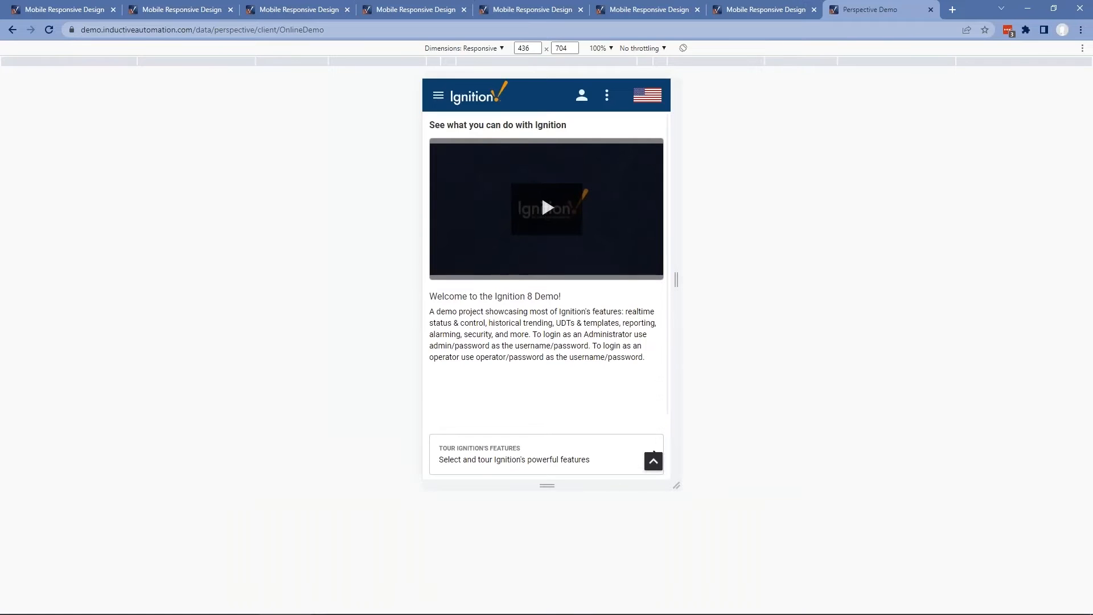
mouse_move(710, 314)
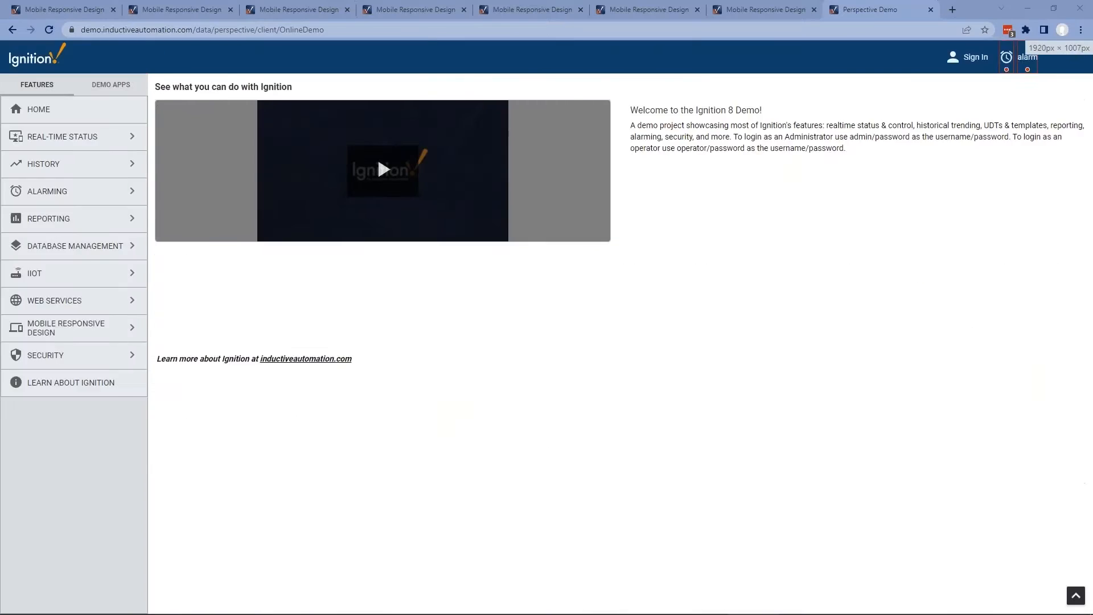
Start the feature tour and review the High Performance and Traditional HMI displays
click(59, 137)
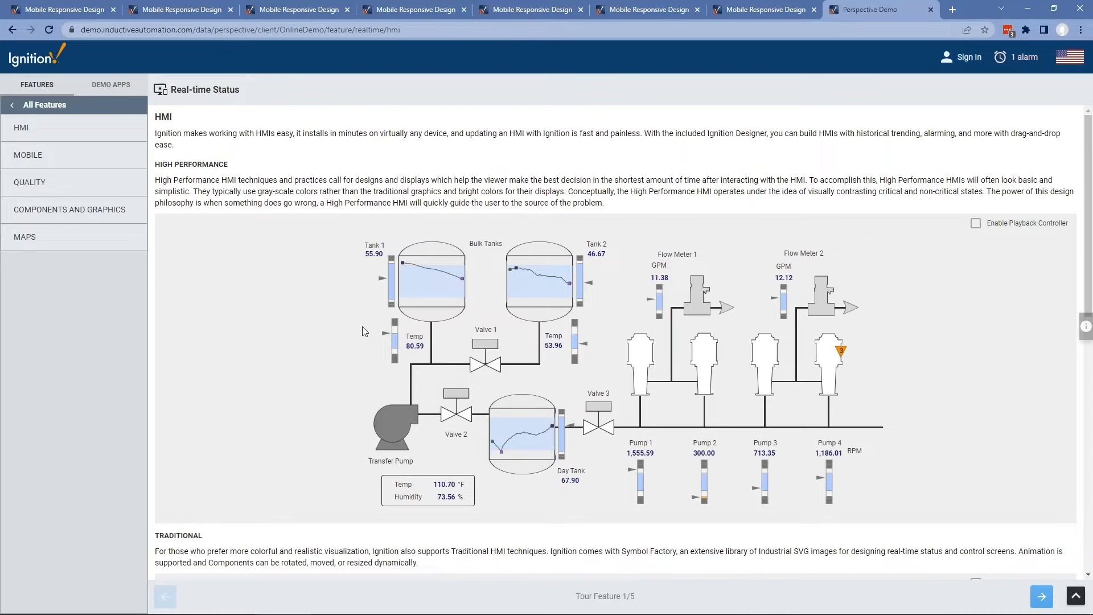
mouse_move(71, 130)
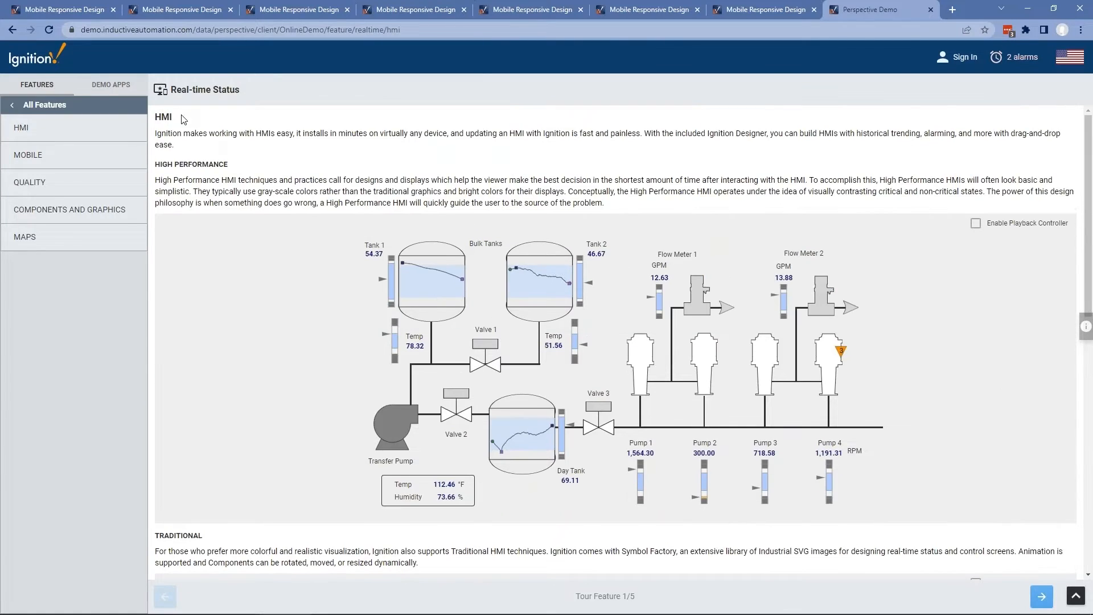
scroll(down, 3)
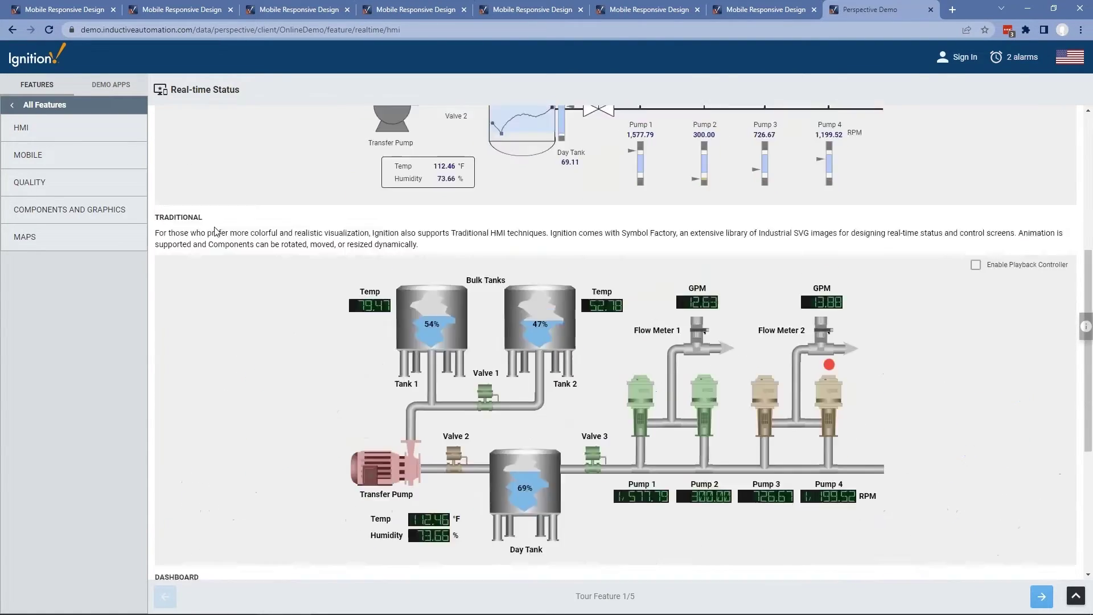
scroll(up, 3)
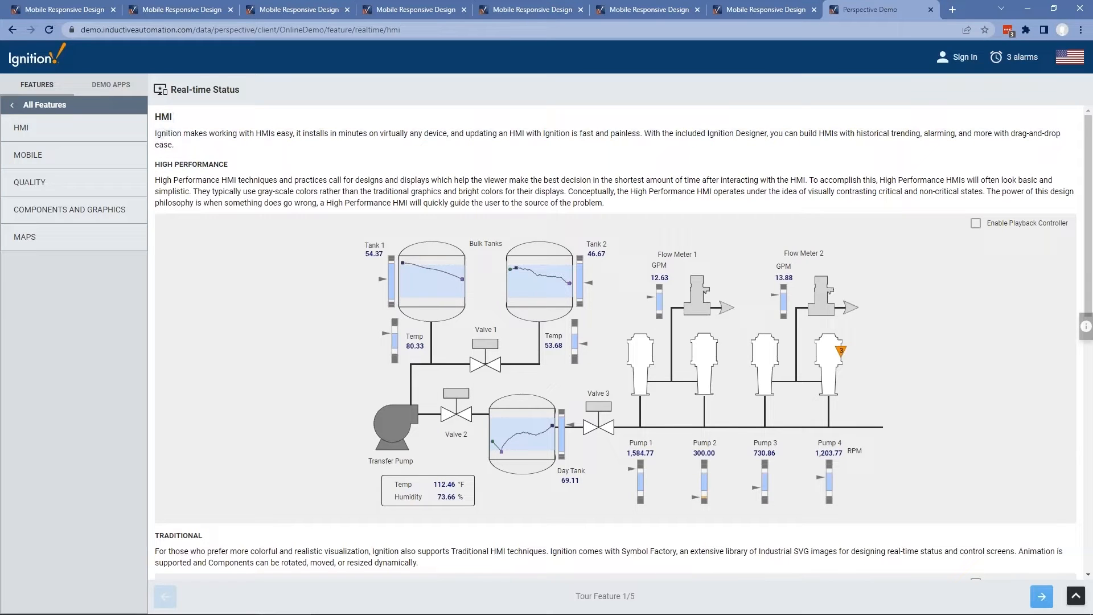
mouse_move(210, 189)
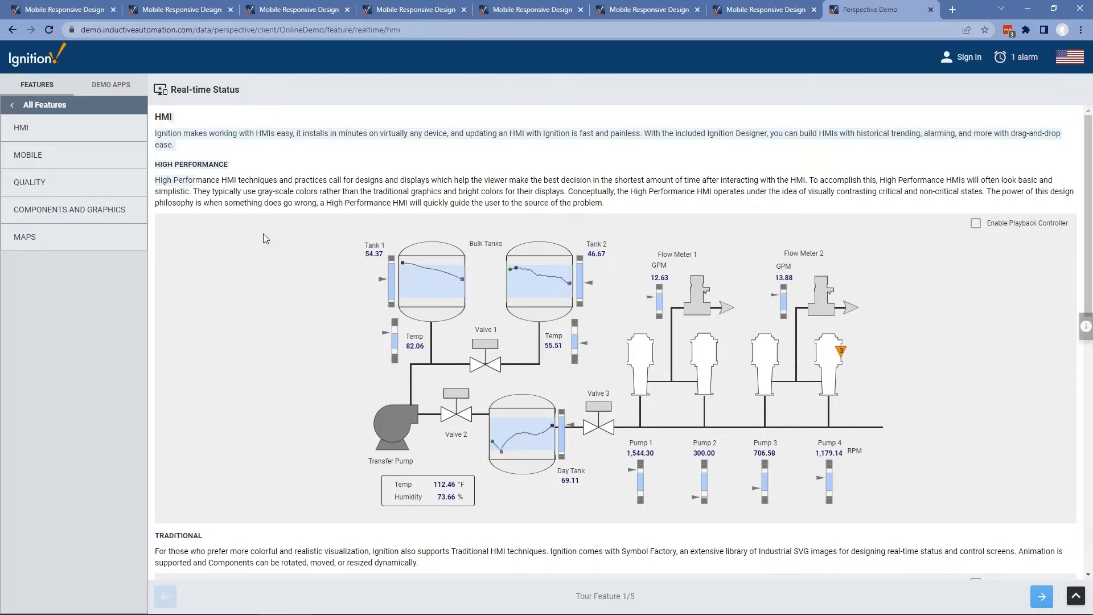
scroll(down, 3)
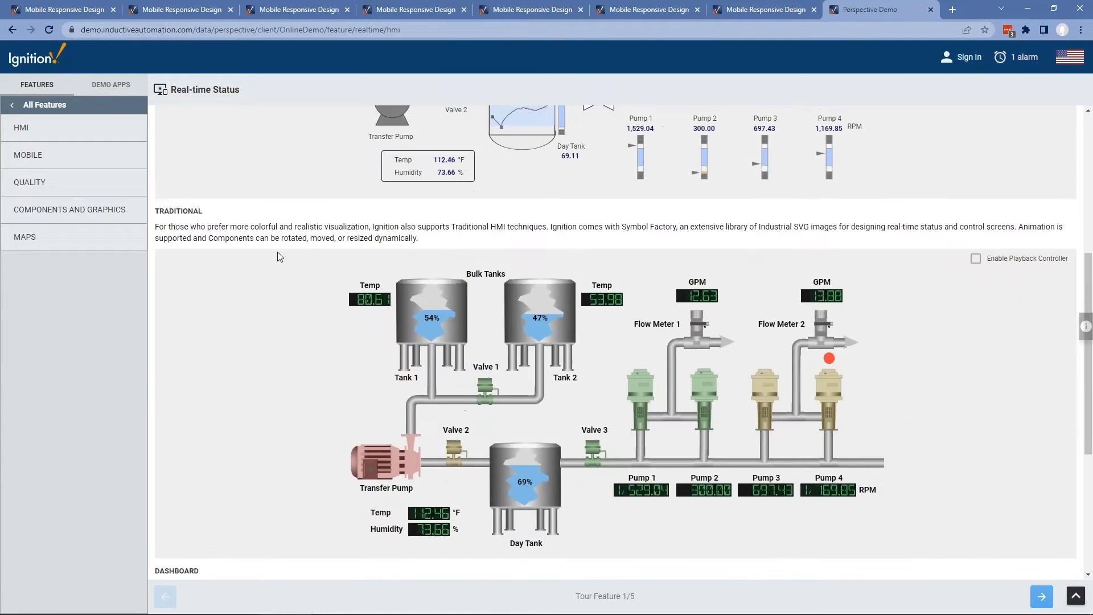
scroll(up, 3)
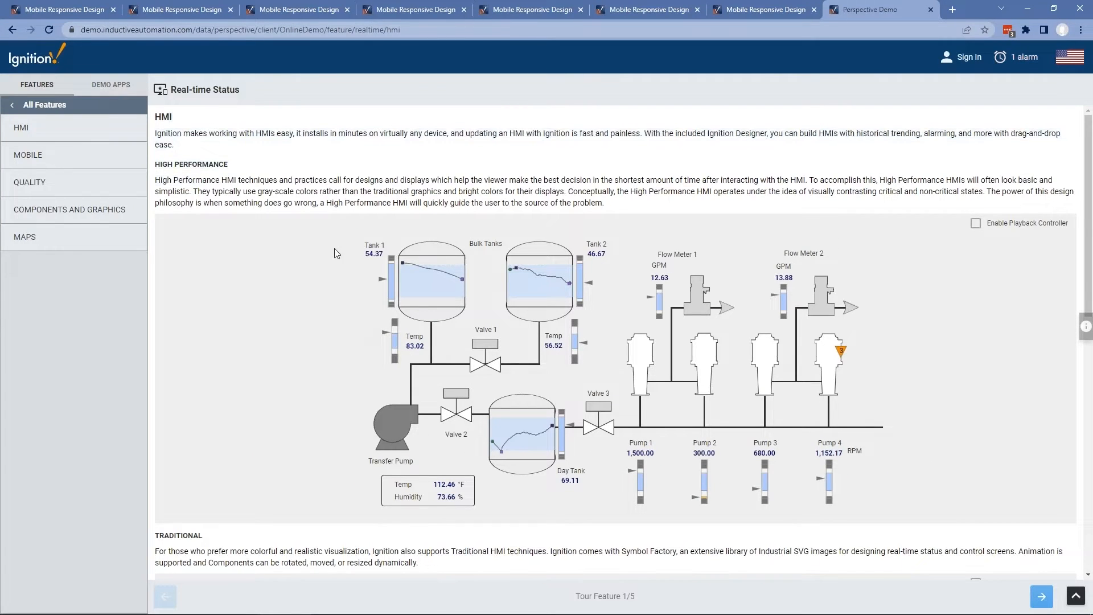
mouse_move(1043, 431)
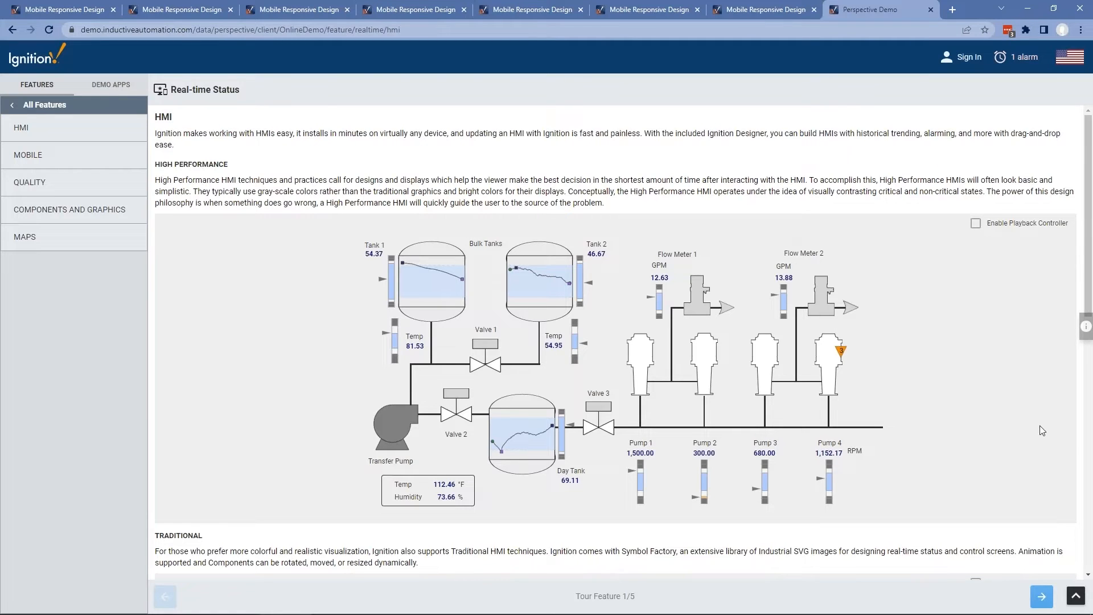
mouse_move(371, 223)
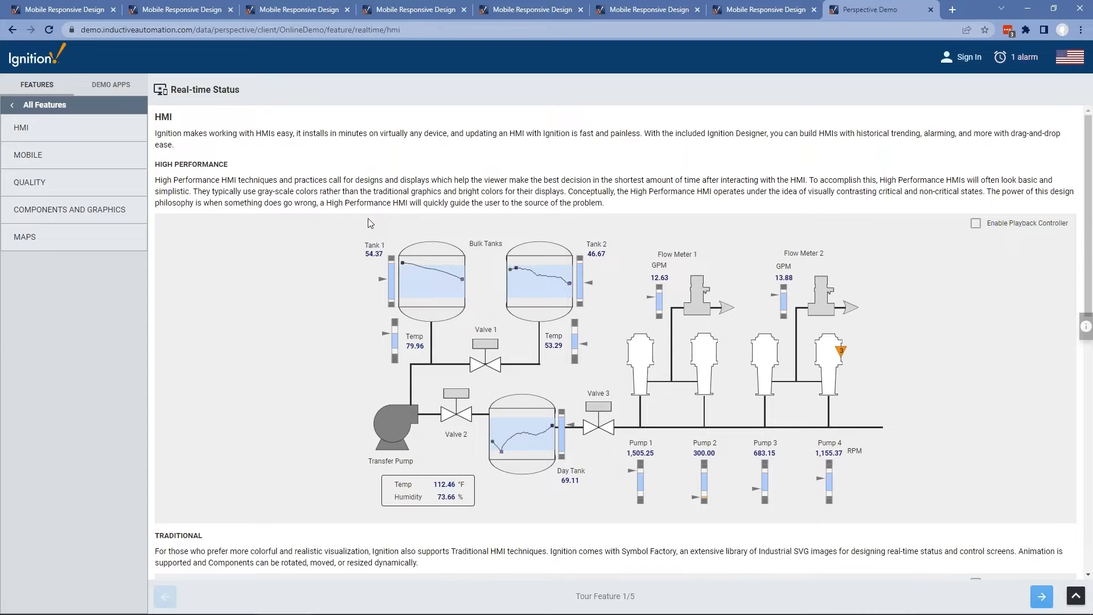
mouse_move(448, 341)
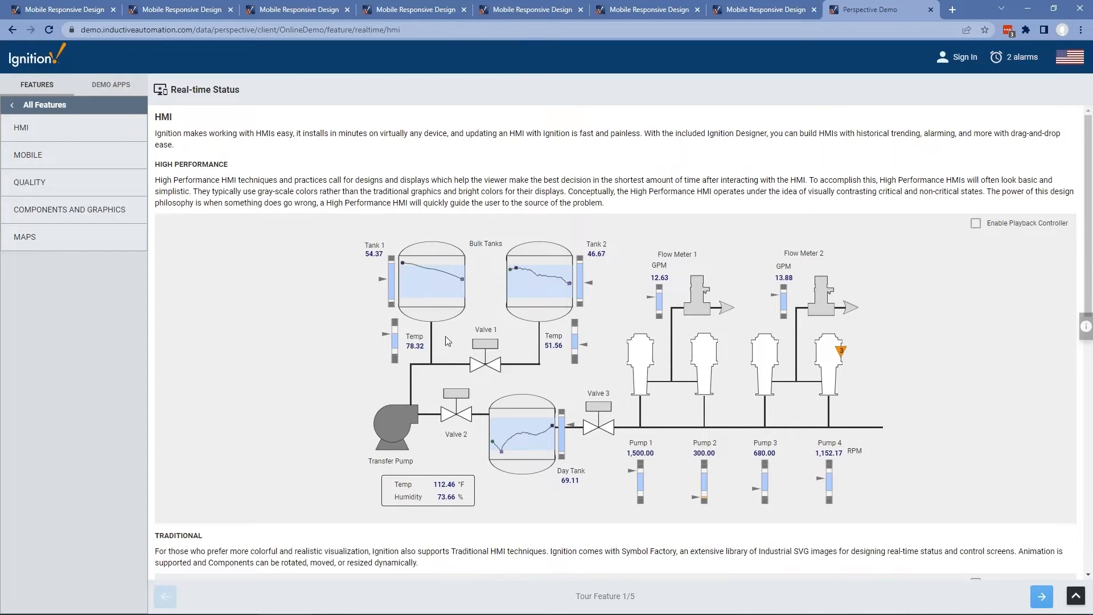
mouse_move(347, 480)
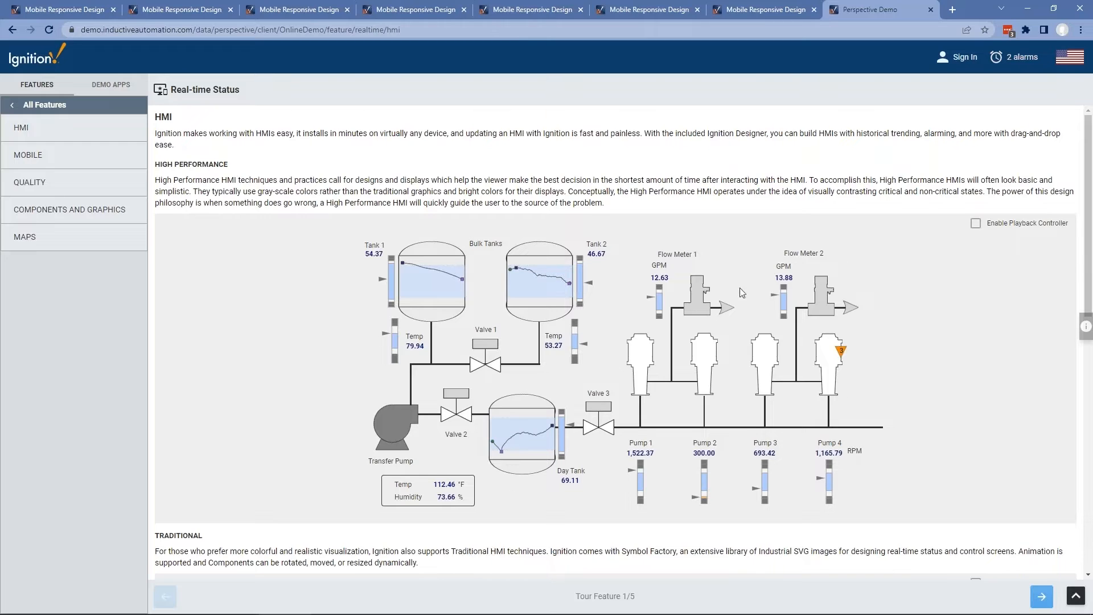
Bring up Valve 1's Hand/Off/Auto control popup on the high-performance HMI
click(486, 360)
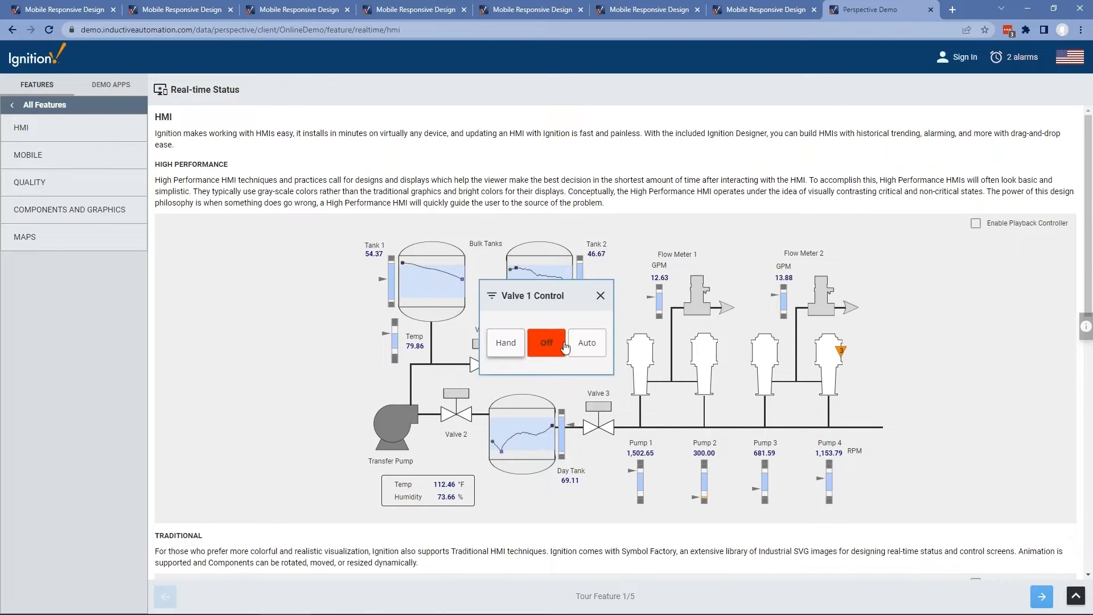
click(600, 296)
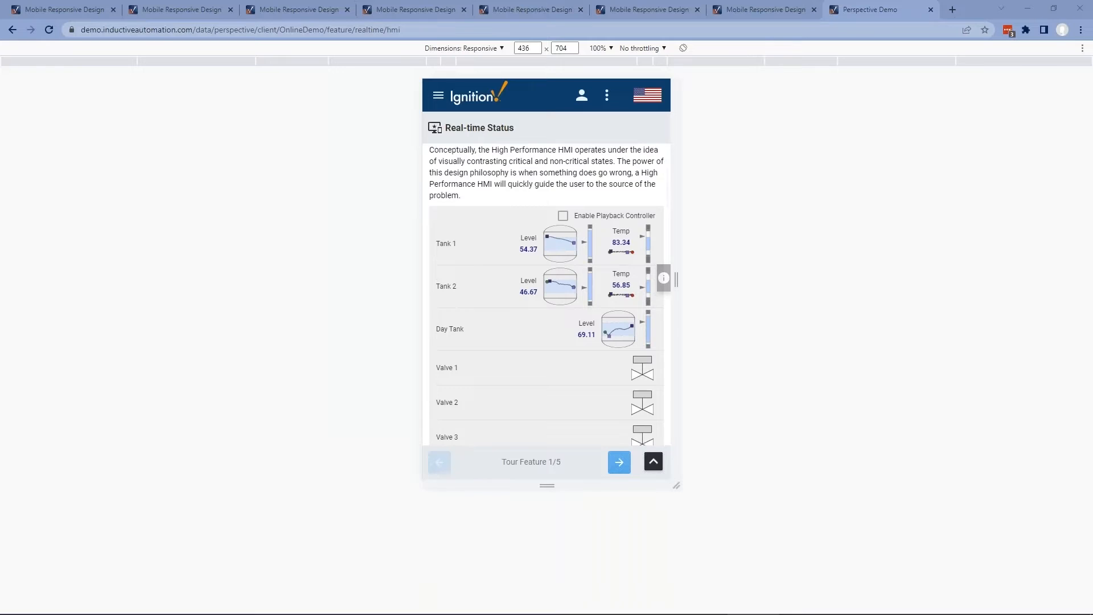
Review the restacked HMI rows and gauges, then drag the viewport between about 814 and 448 px wide
scroll(down, 3)
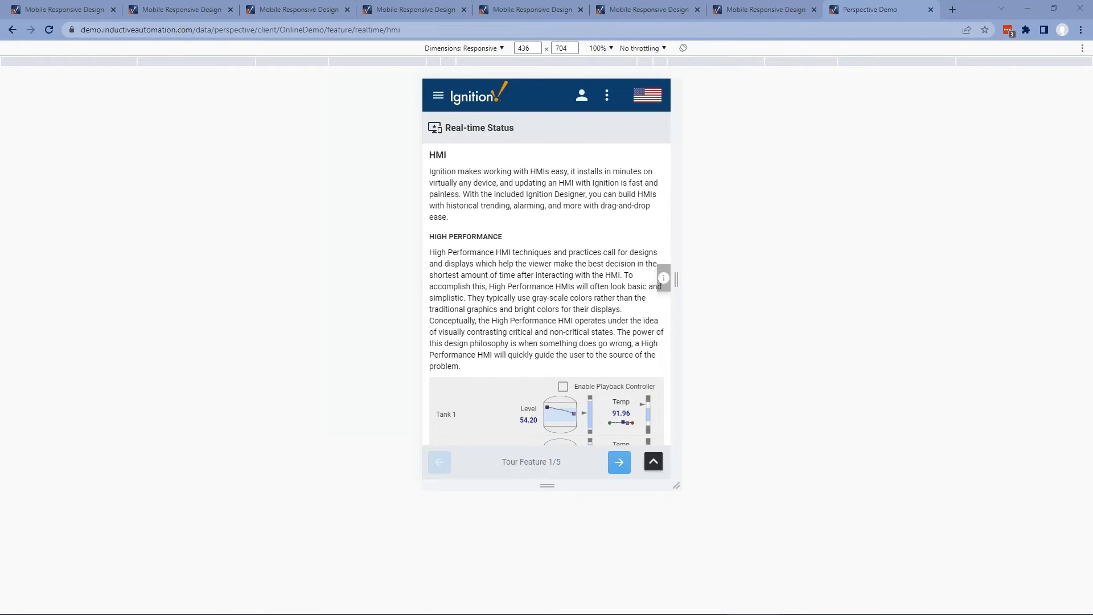
scroll(down, 3)
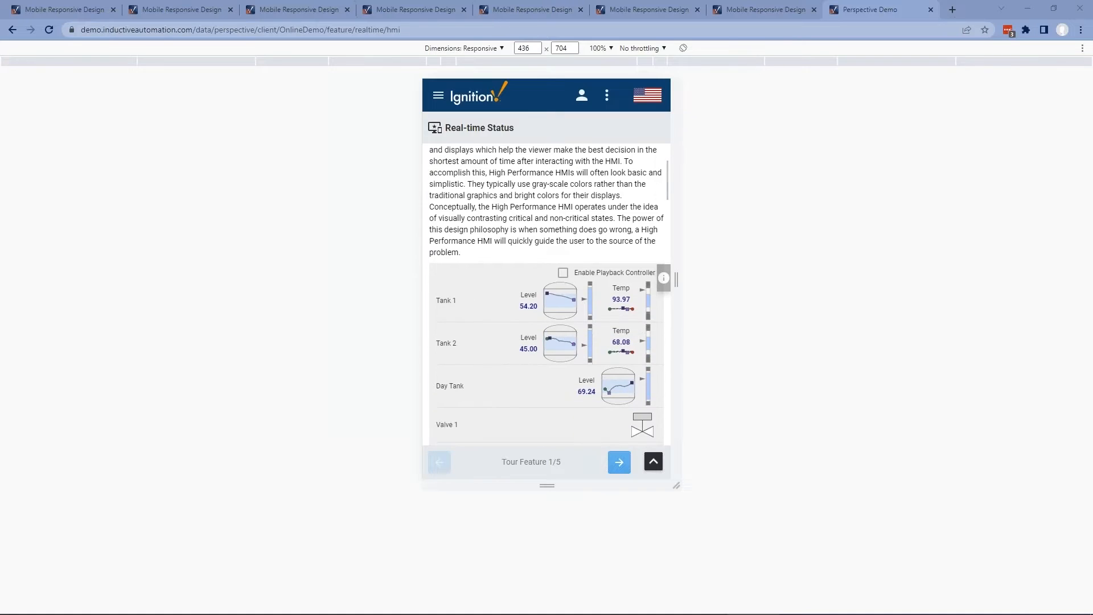
scroll(down, 3)
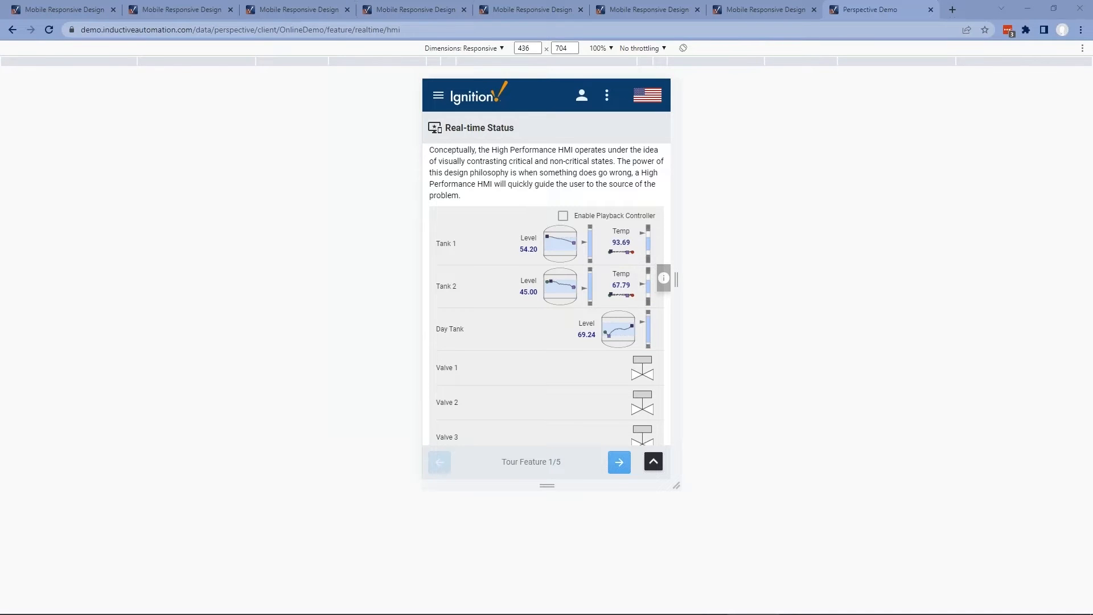
scroll(down, 3)
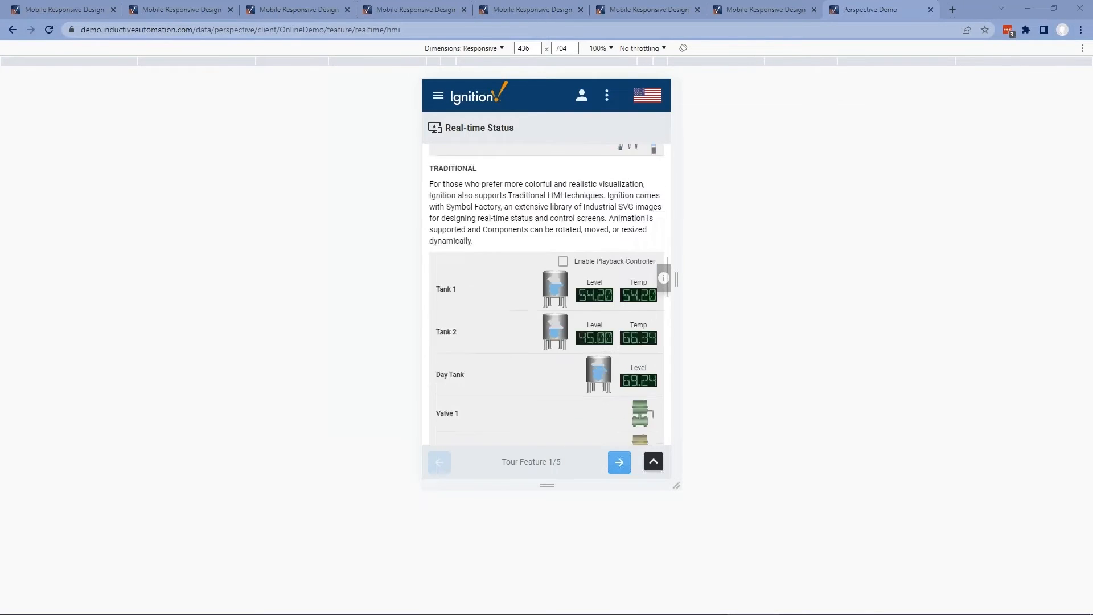
scroll(down, 3)
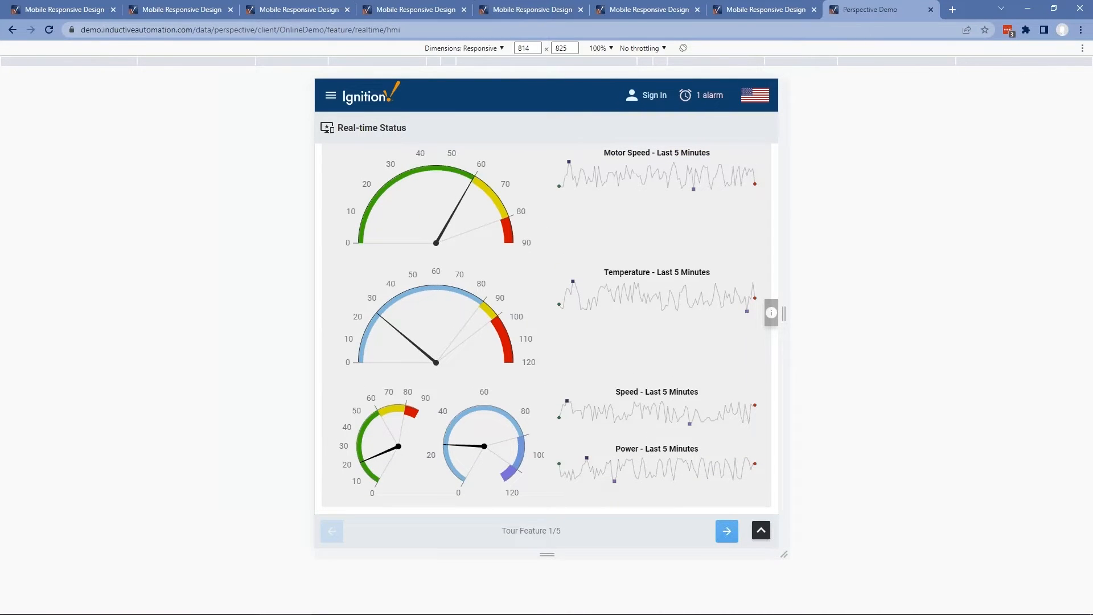
drag(783, 313, 680, 313)
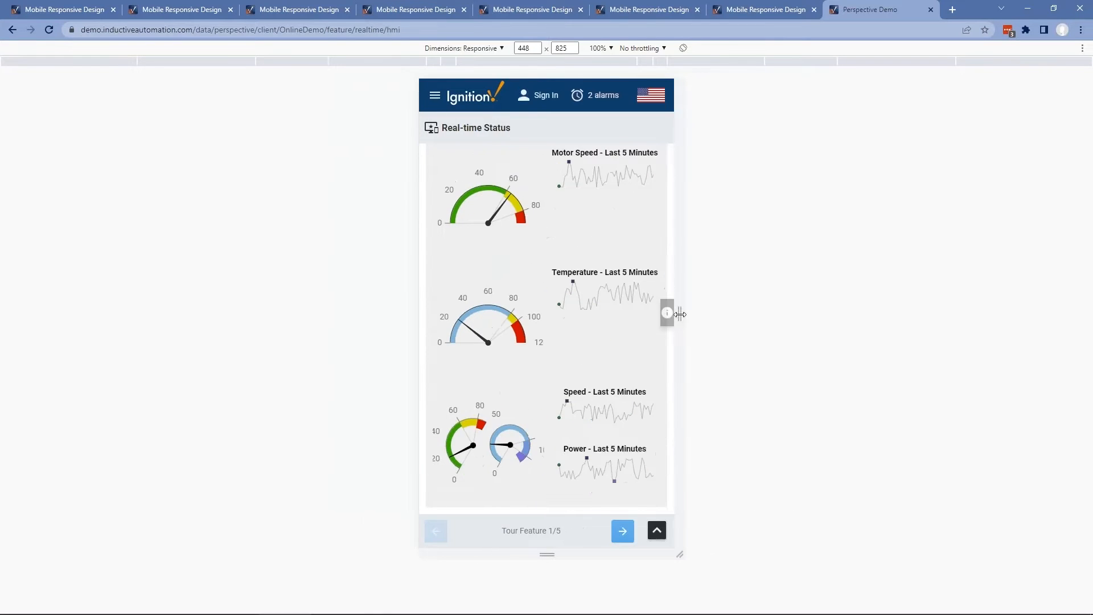
drag(680, 315, 706, 314)
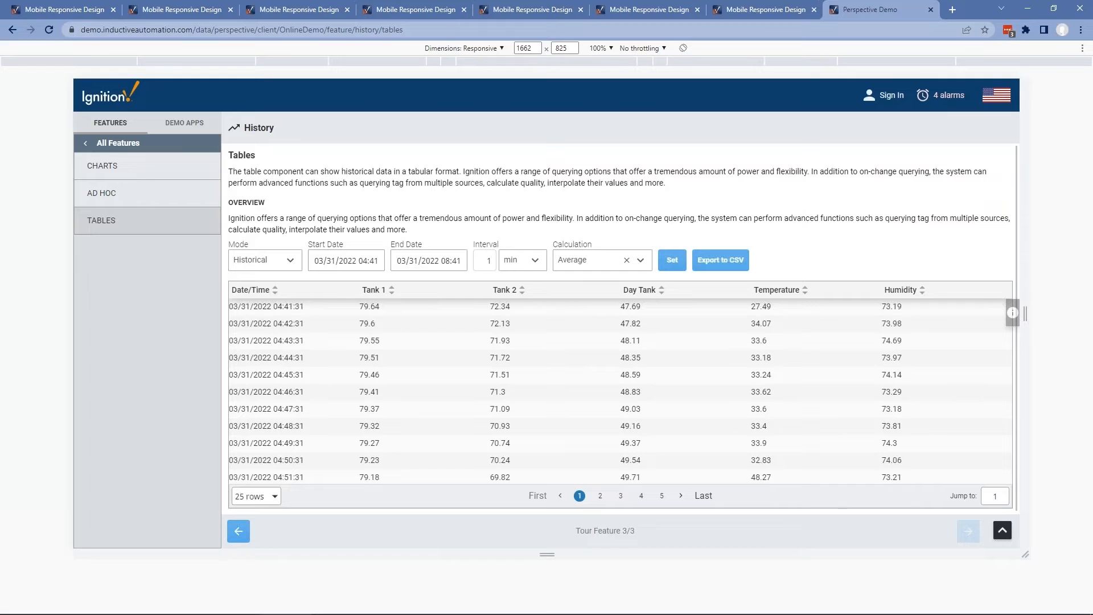
mouse_move(469, 52)
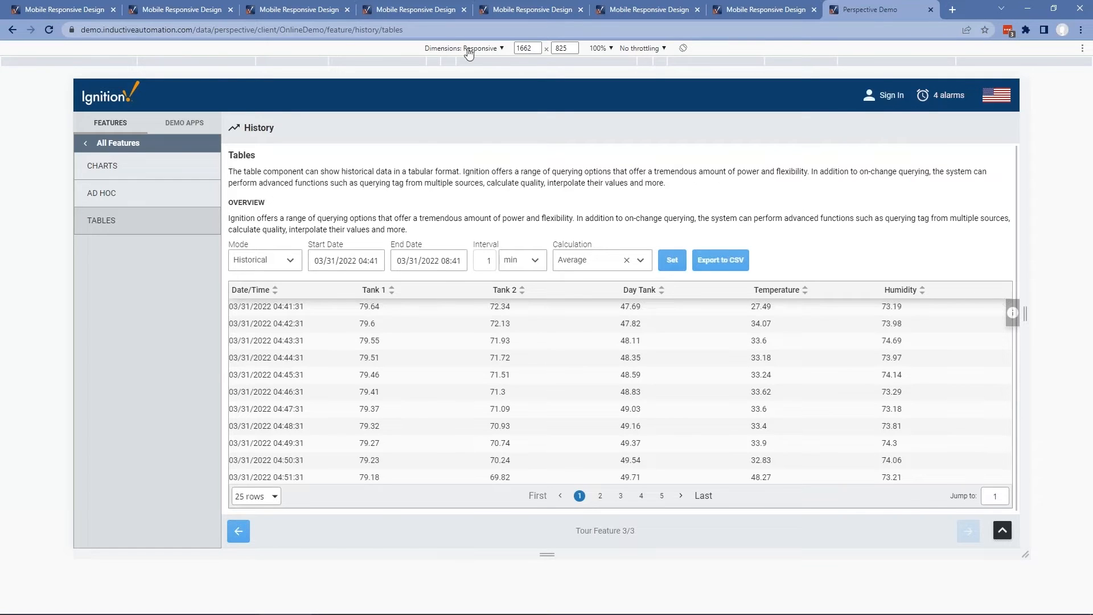
Show the History tables as stacked cards at the iPhone 12 Pro preset size
click(483, 48)
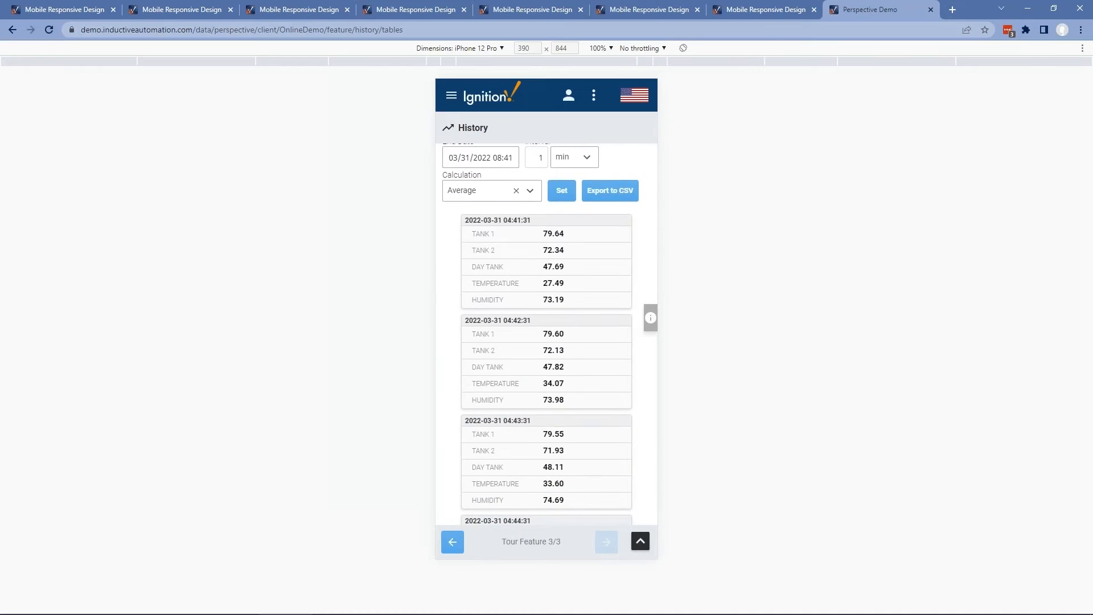
scroll(down, 3)
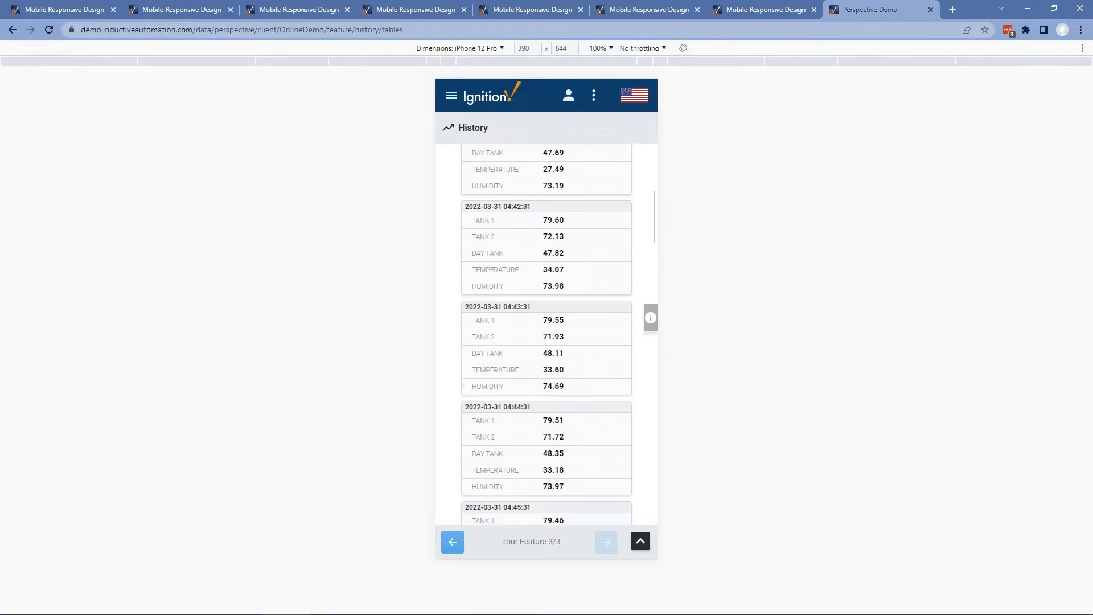
scroll(down, 3)
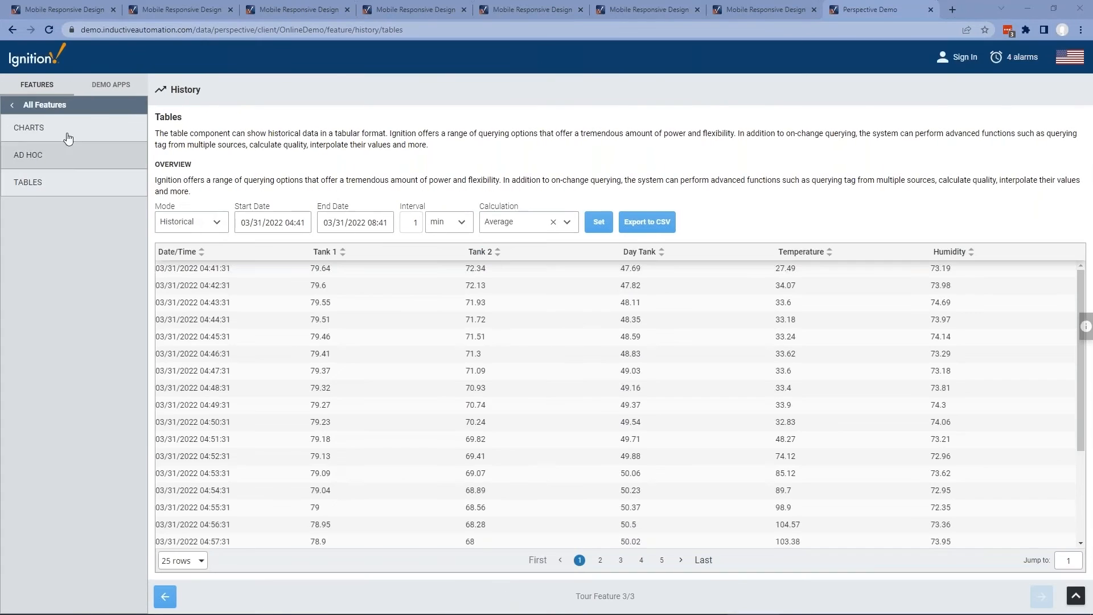
Return to the top-level All Features list at desktop width
click(43, 105)
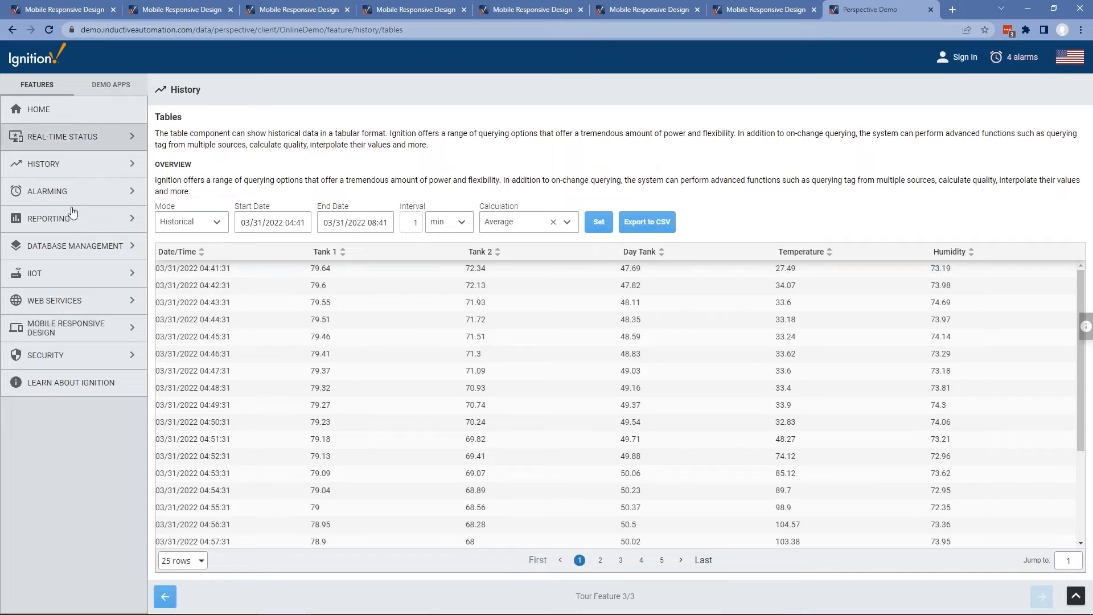
click(111, 84)
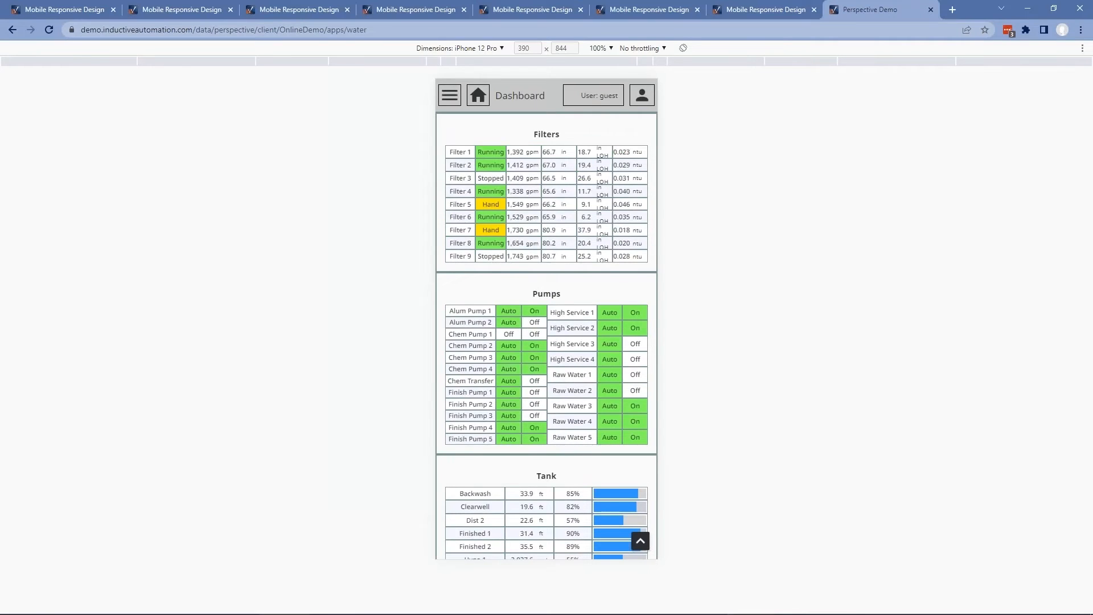
Navigate to the water treatment Overview screen and review it at iPhone 12 Pro size
click(478, 96)
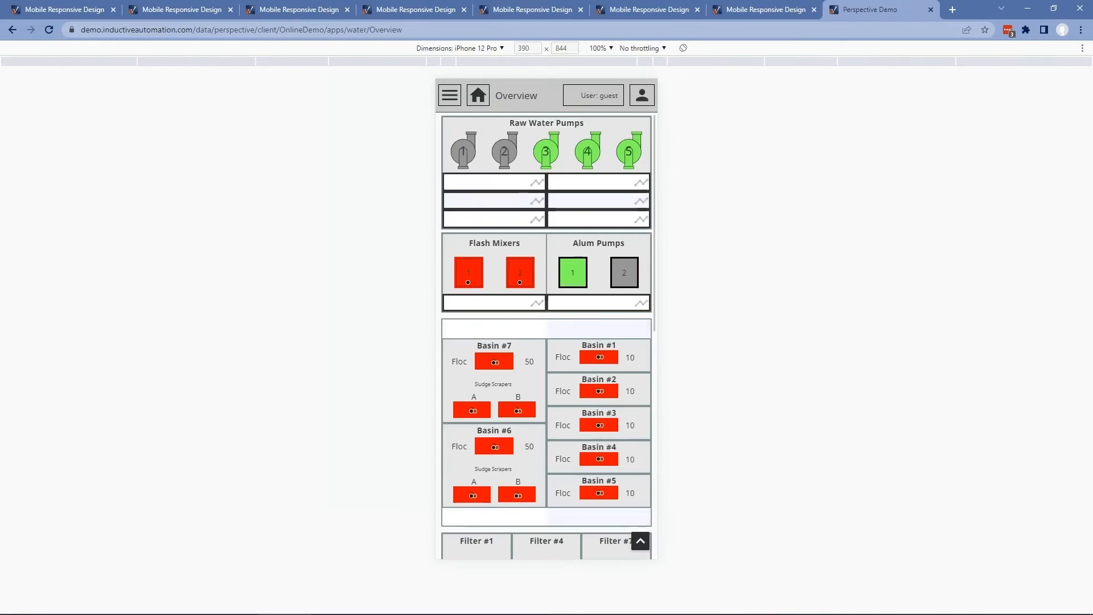
scroll(down, 3)
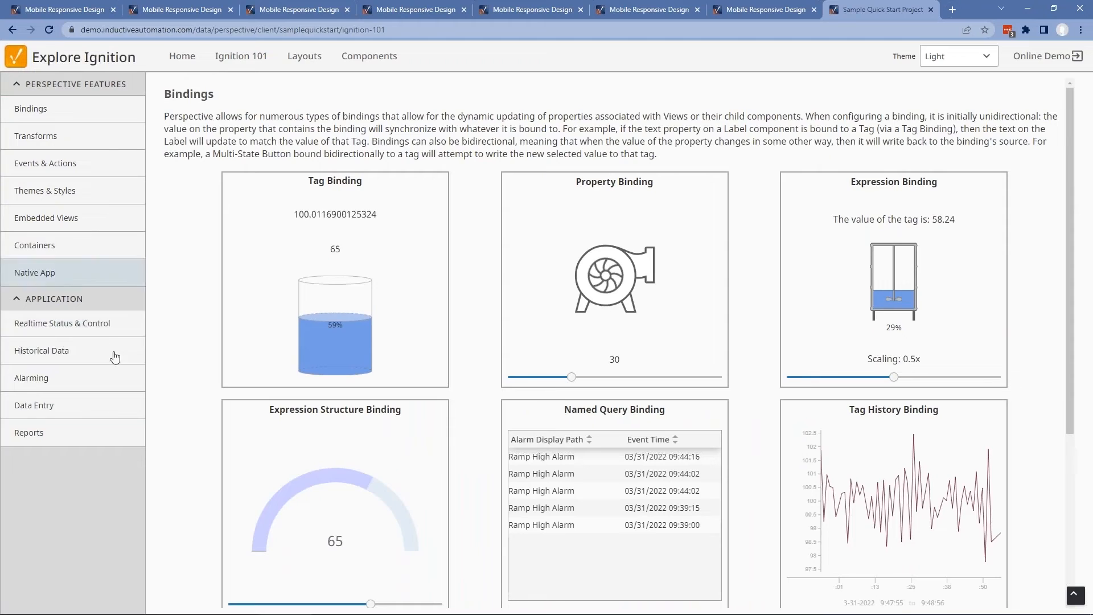
Go to the Mobile-Responsive Layouts gallery and launch the List Panes demo
click(303, 56)
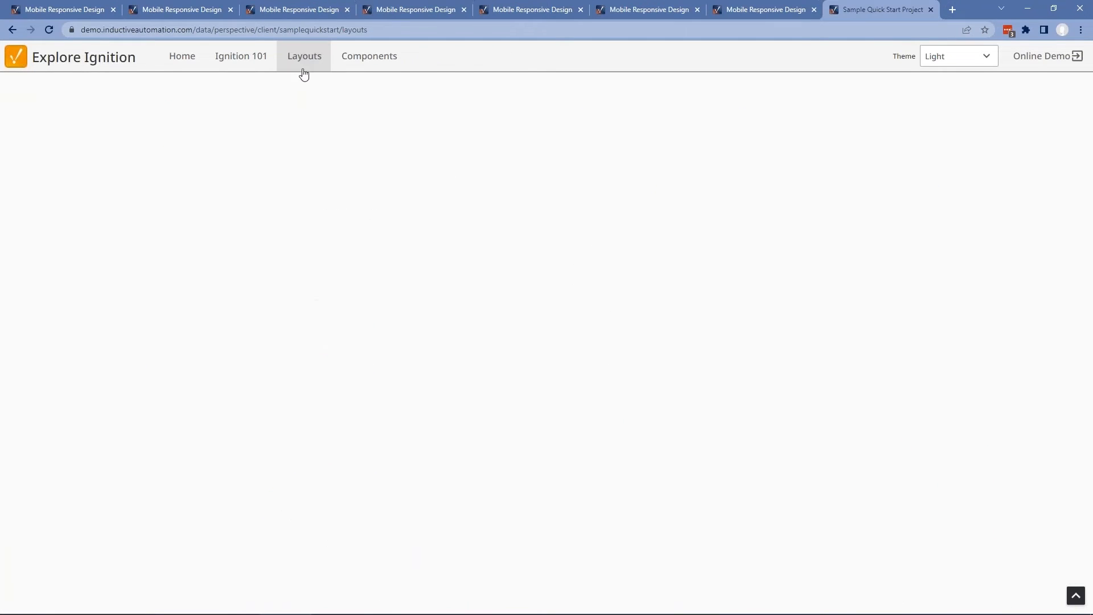
click(304, 55)
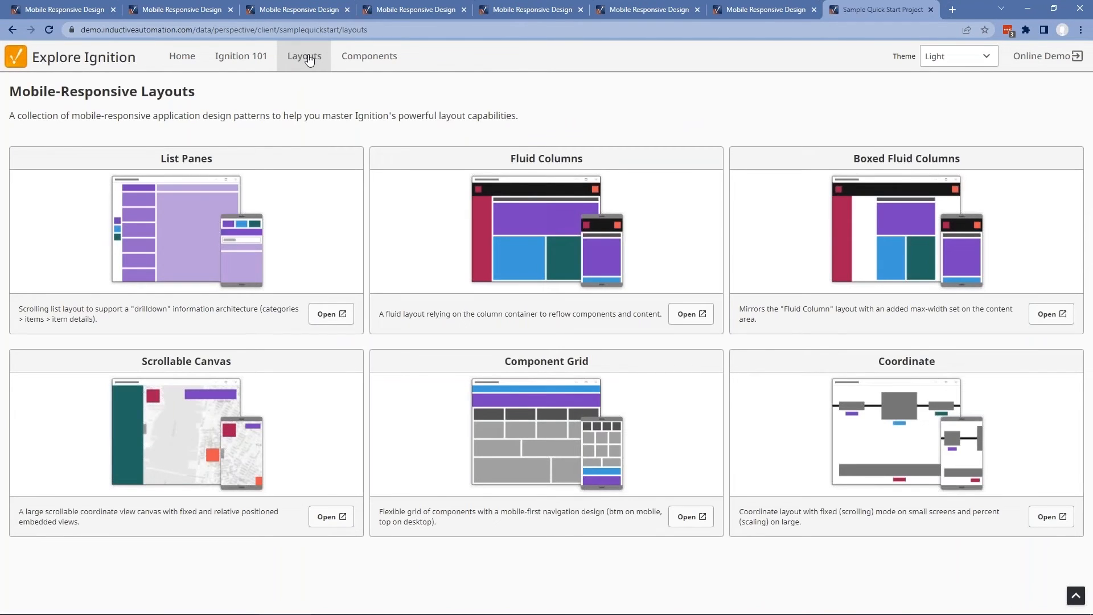
mouse_move(397, 191)
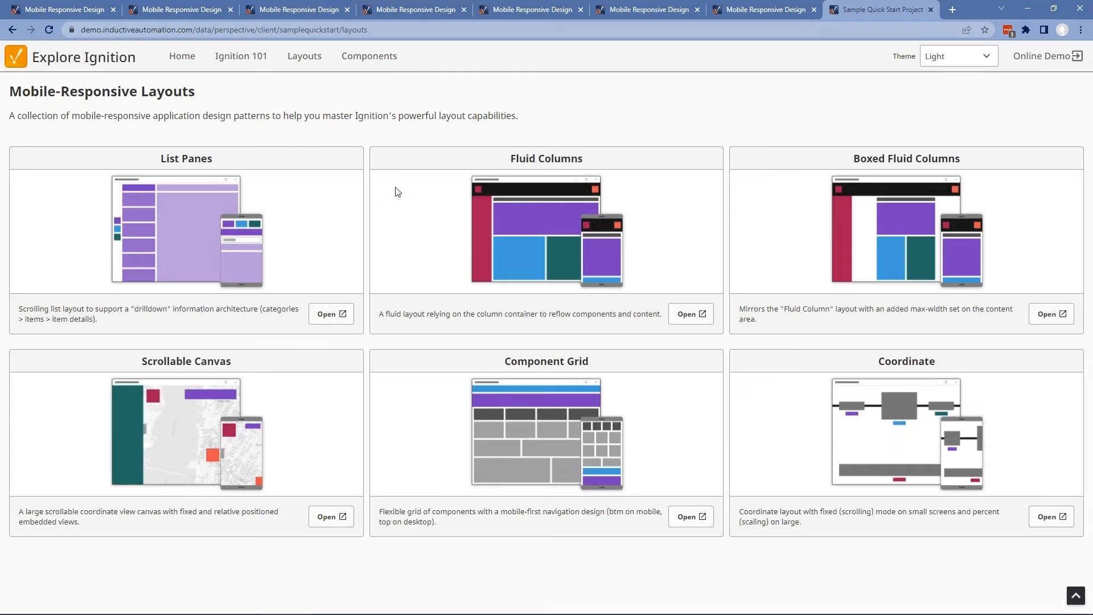
mouse_move(288, 331)
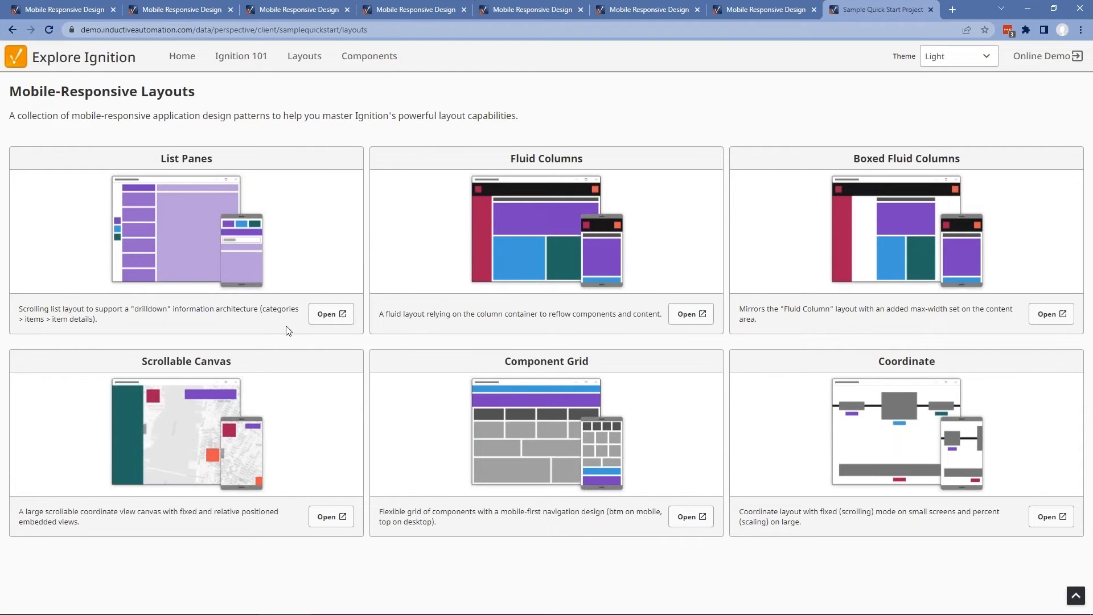
mouse_move(100, 305)
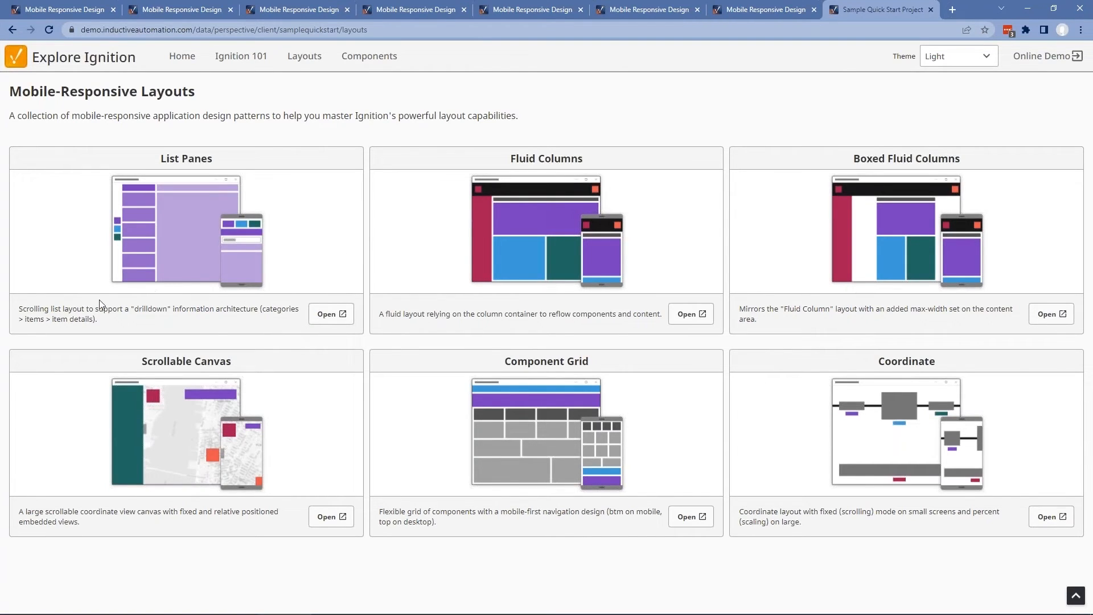
mouse_move(134, 319)
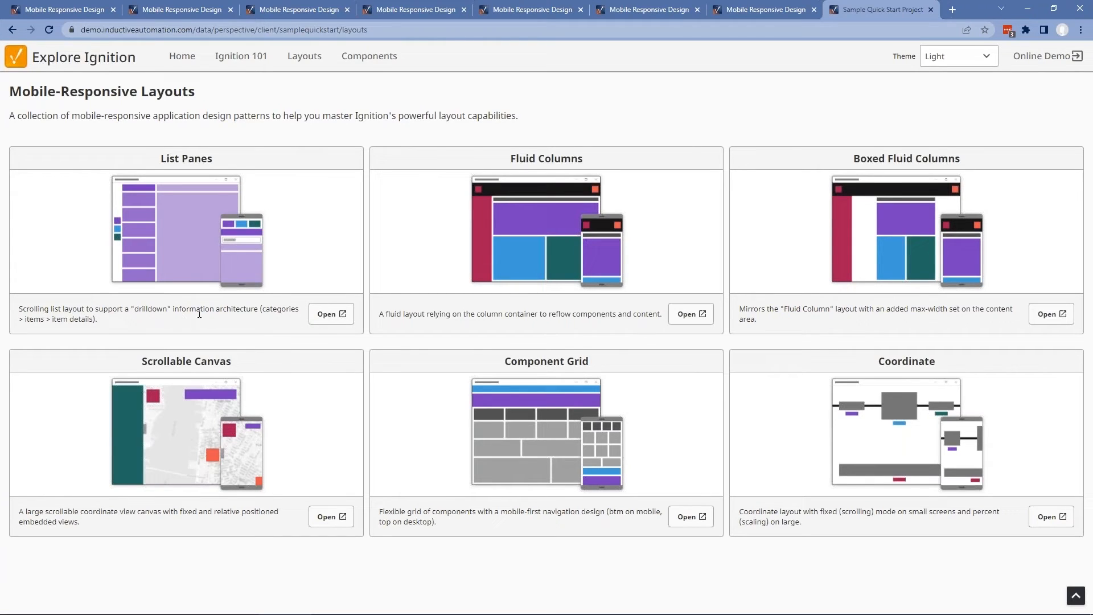
click(330, 314)
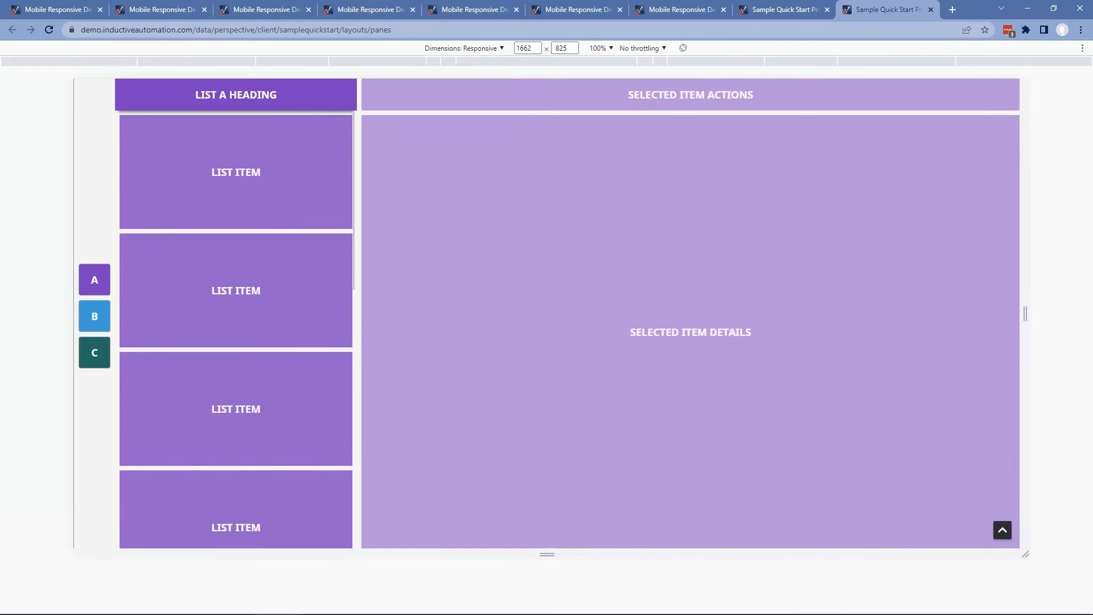
Switch the List Panes layout to list C and back to list A at desktop width
click(95, 353)
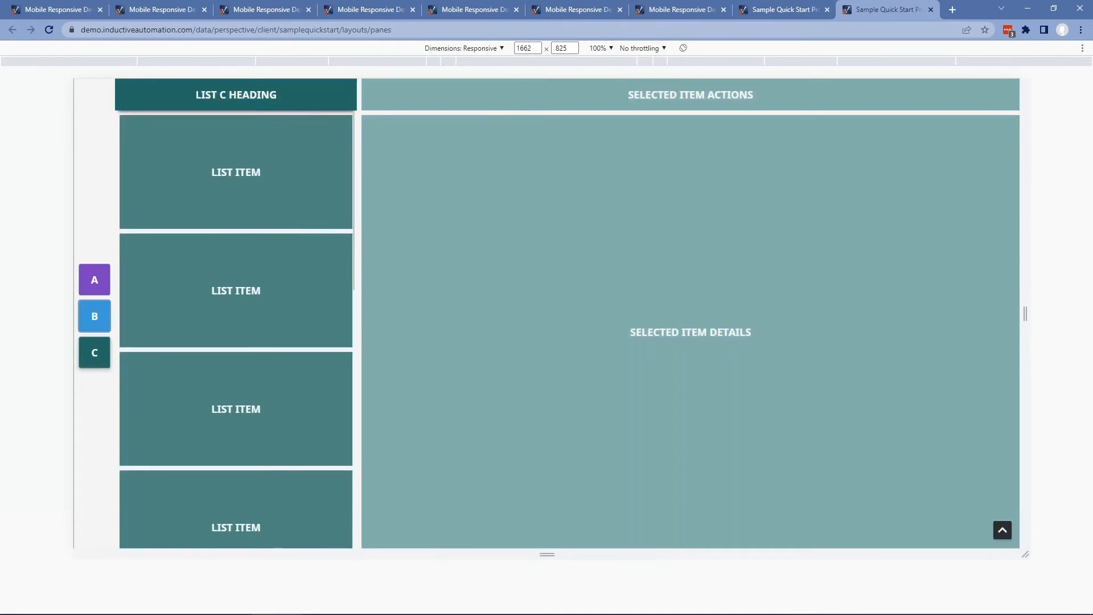
click(93, 279)
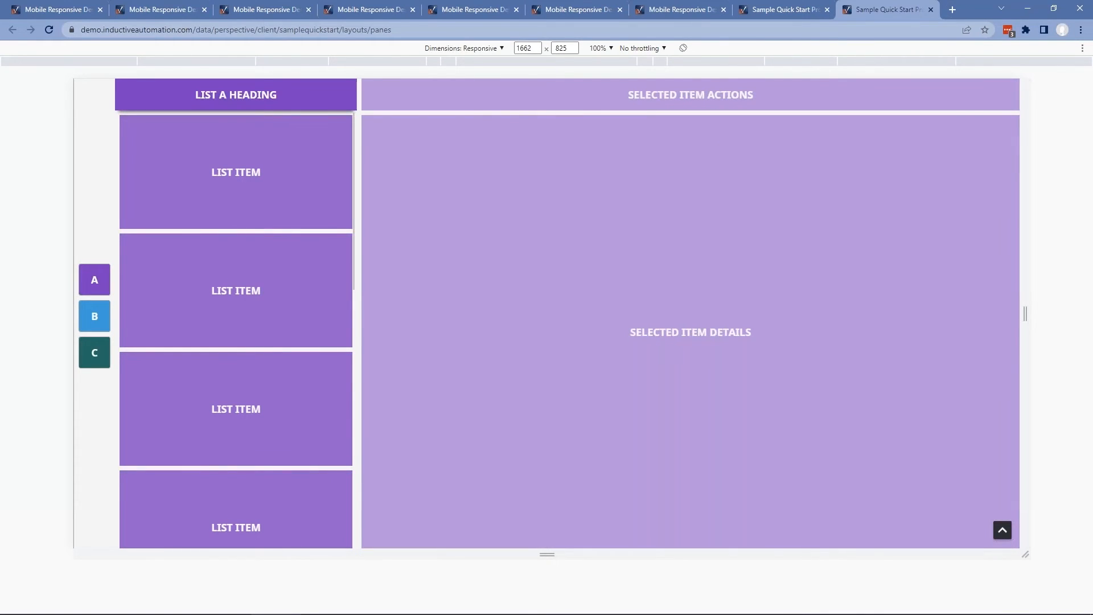
mouse_move(1025, 310)
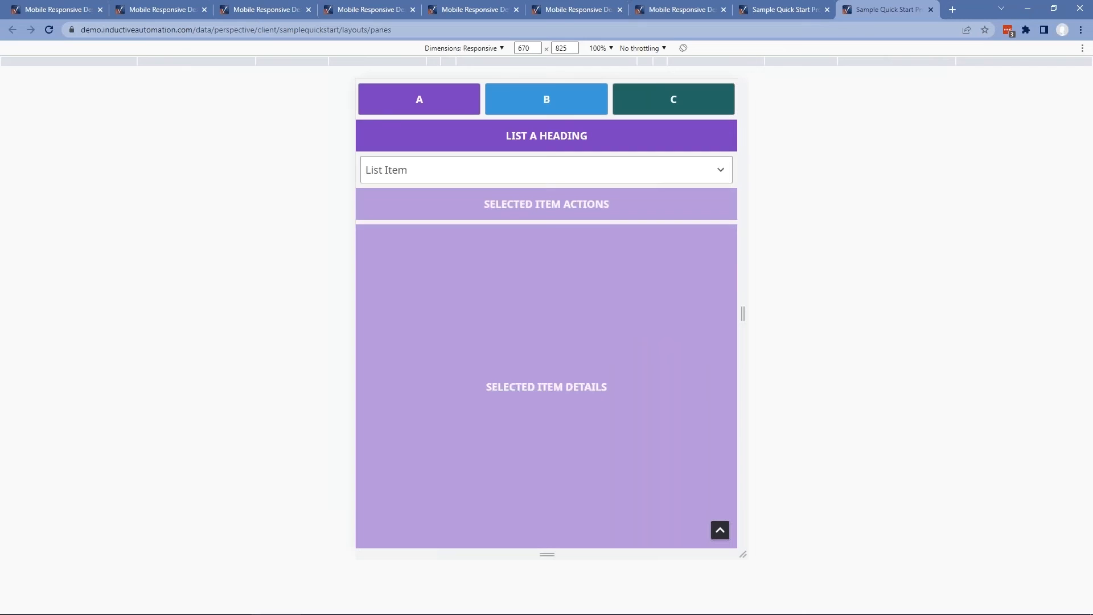
Switch between lists C and A again at the 670 px phone width
click(673, 98)
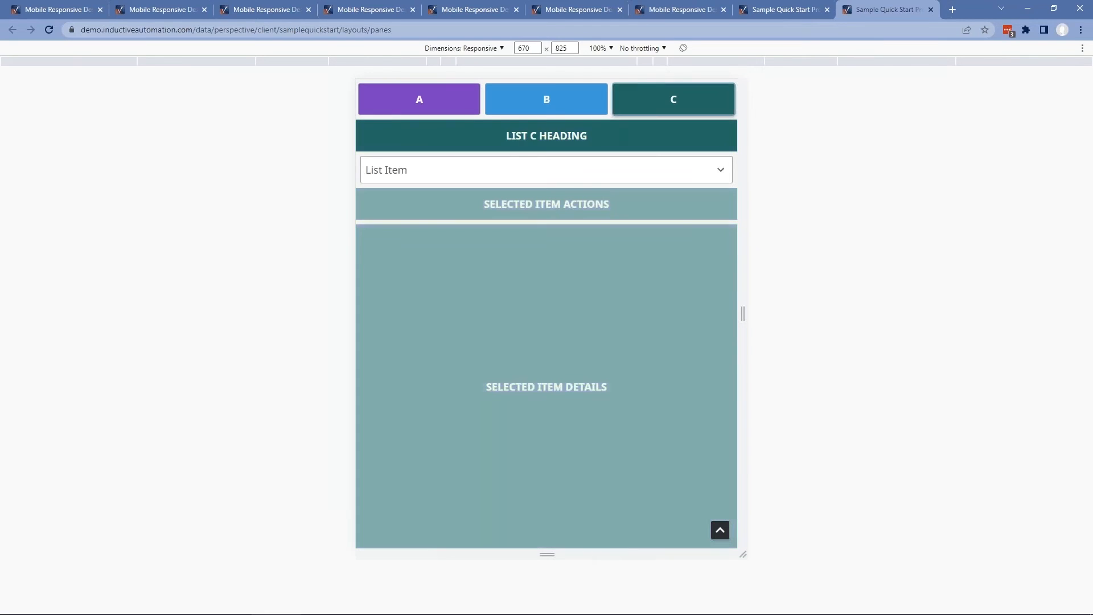
click(419, 98)
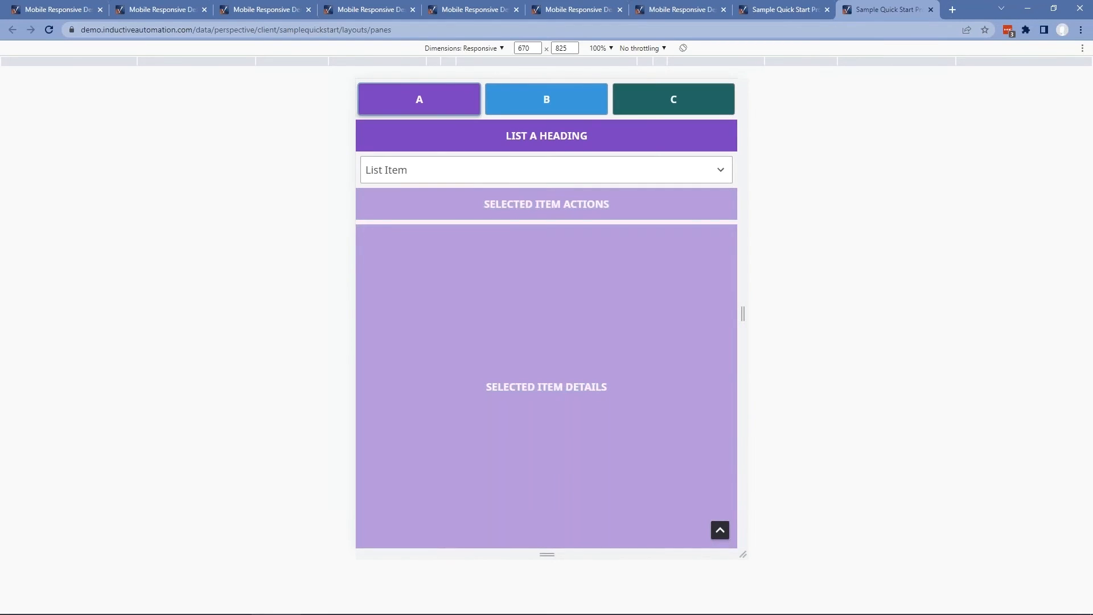
click(546, 169)
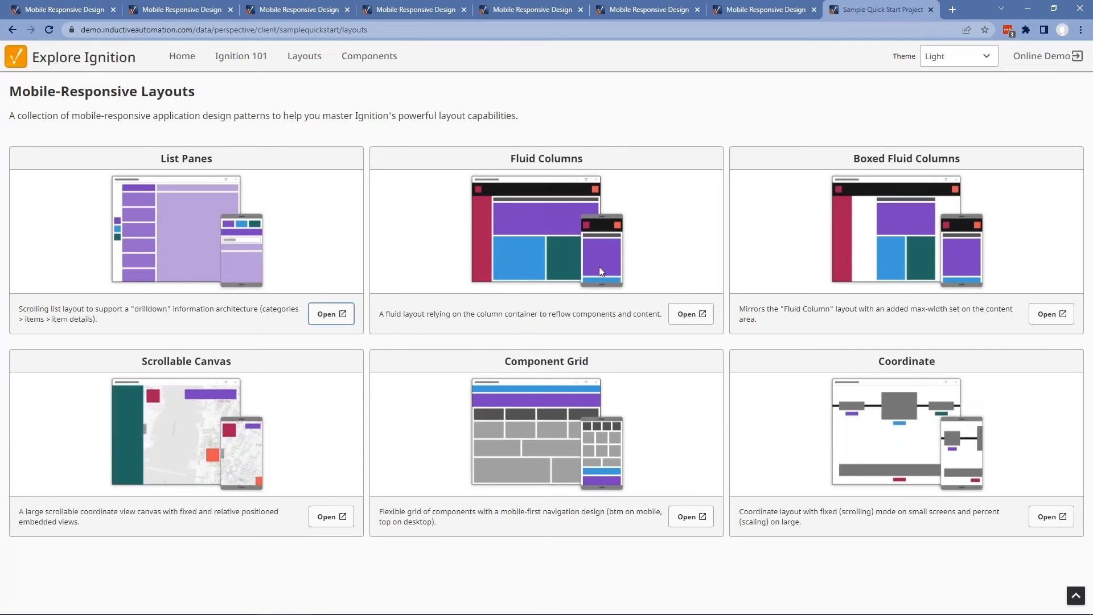
mouse_move(687, 320)
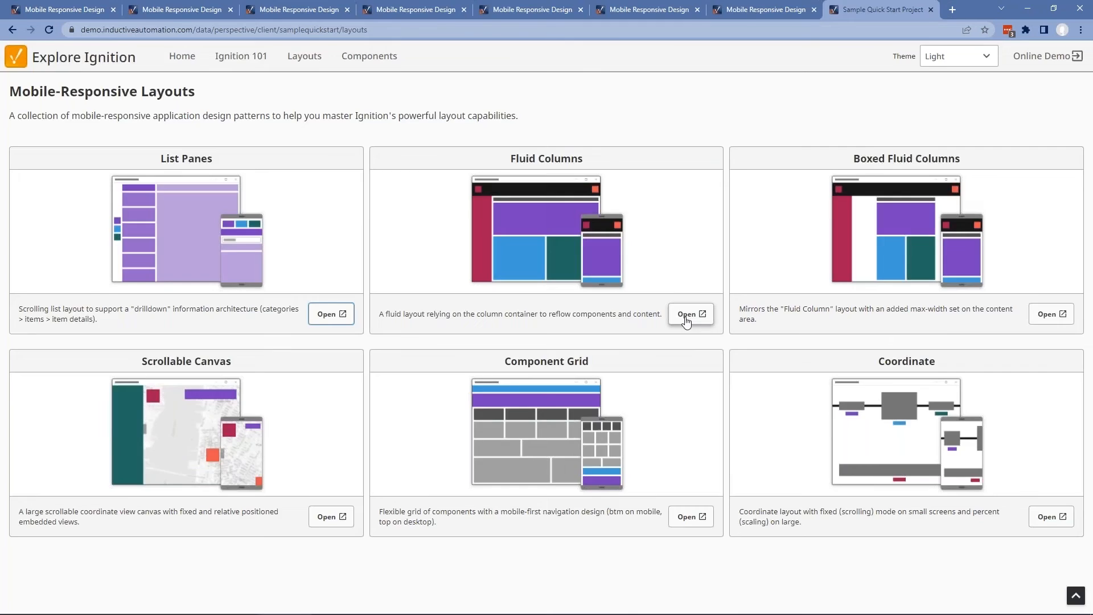
Launch the Fluid Columns demo, then the Boxed Fluid Columns demo from the gallery
click(690, 314)
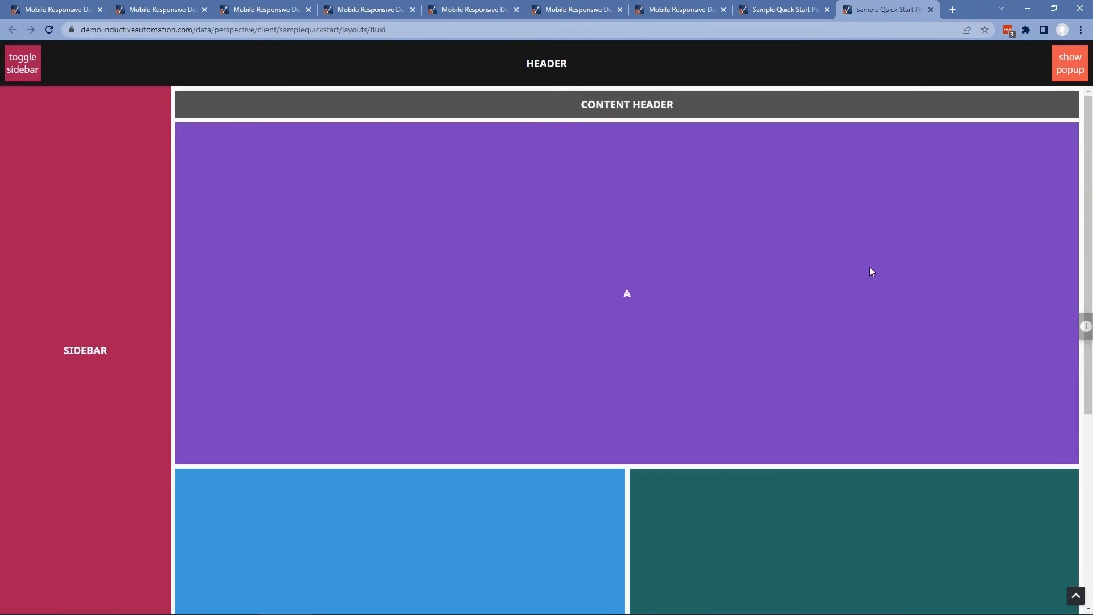
mouse_move(890, 239)
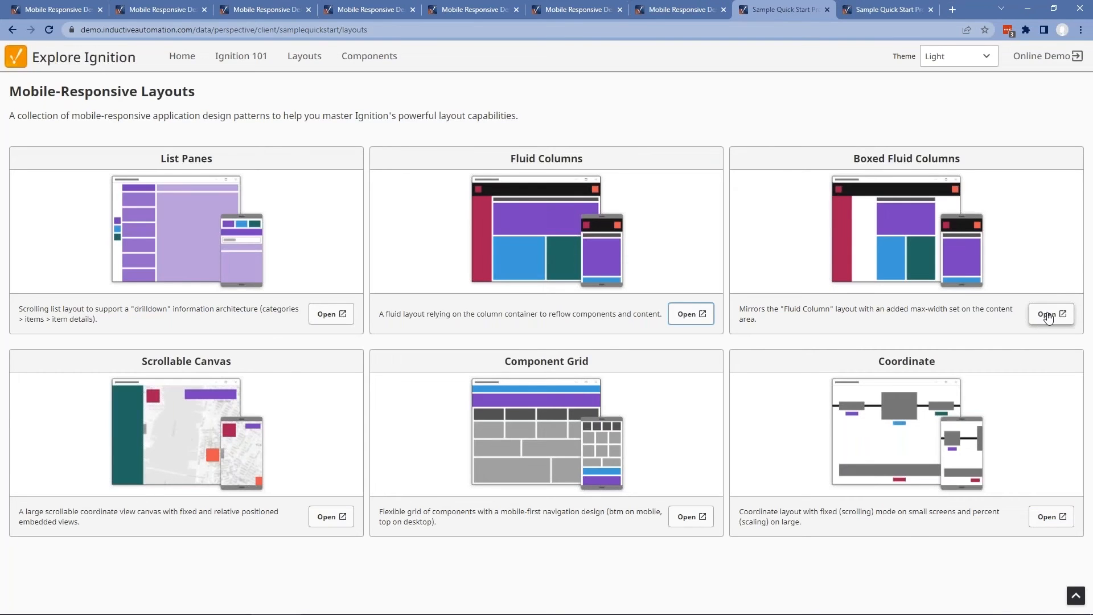
click(1050, 314)
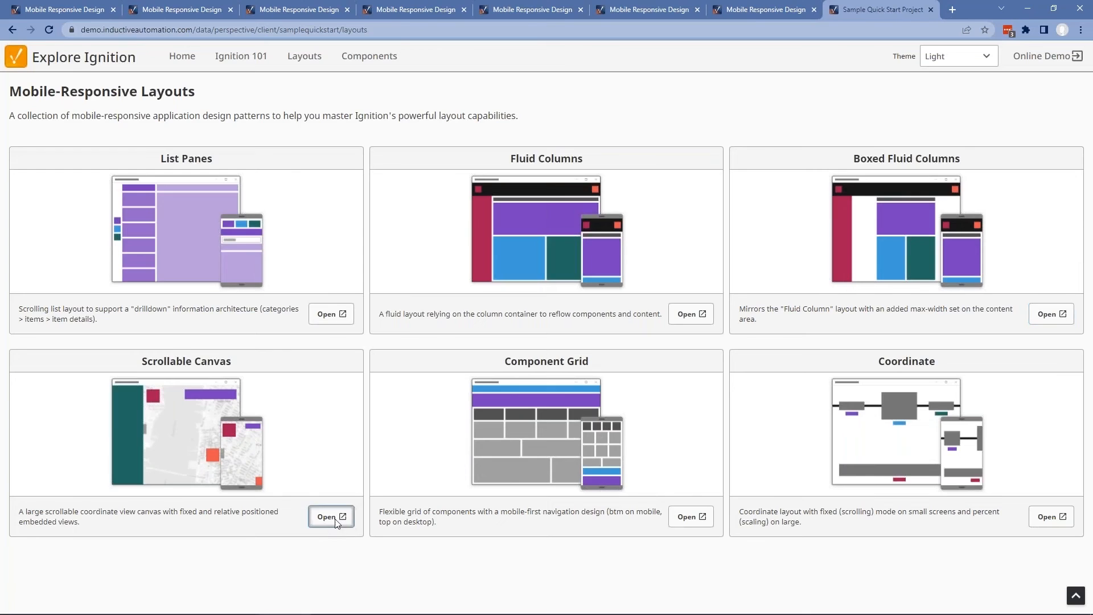
Launch the Scrollable Canvas demo and narrow its responsive preview width
click(331, 517)
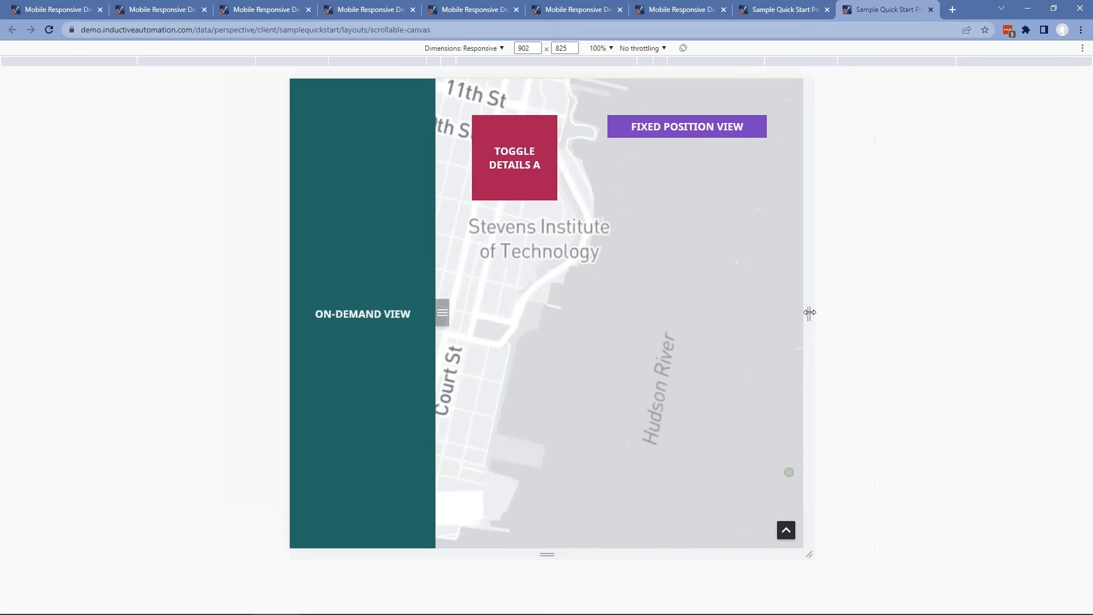
drag(808, 312, 756, 312)
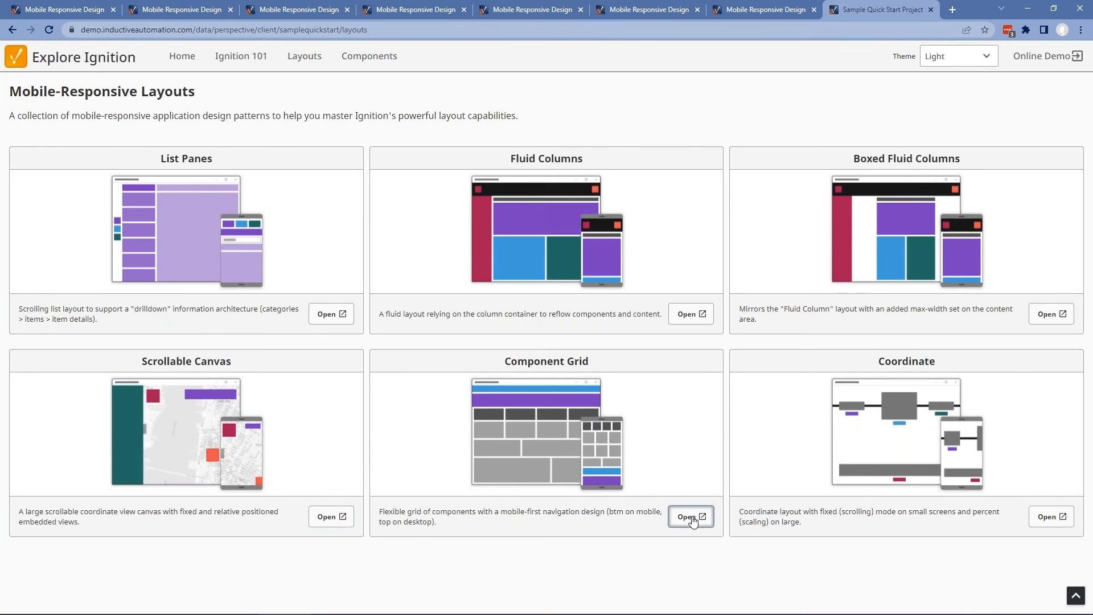
Launch the Component Grid layout demo from its card in the Layouts gallery
click(690, 516)
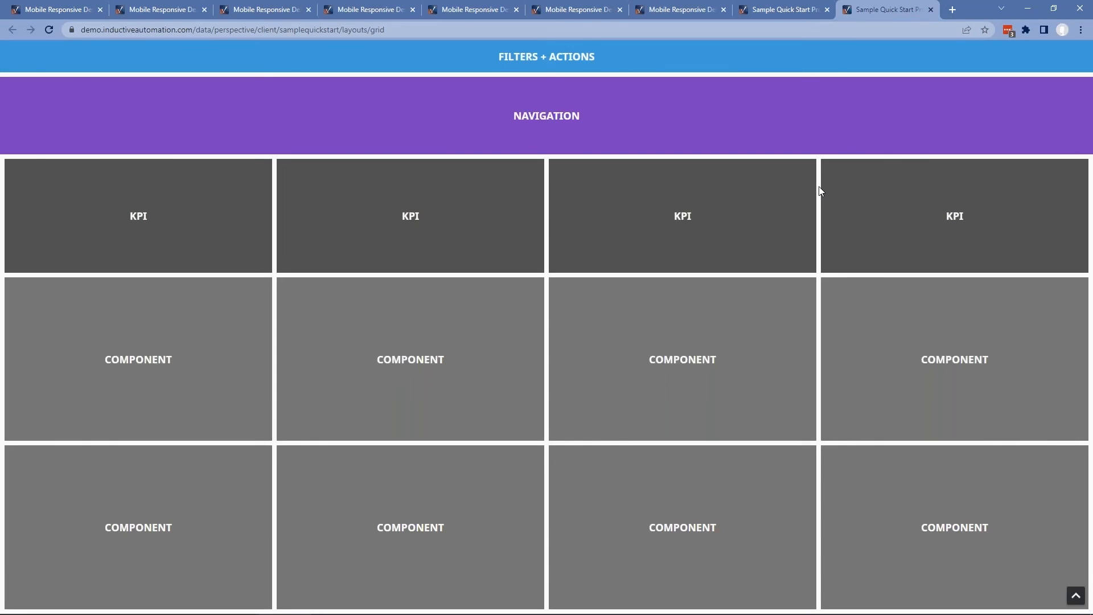
mouse_move(840, 193)
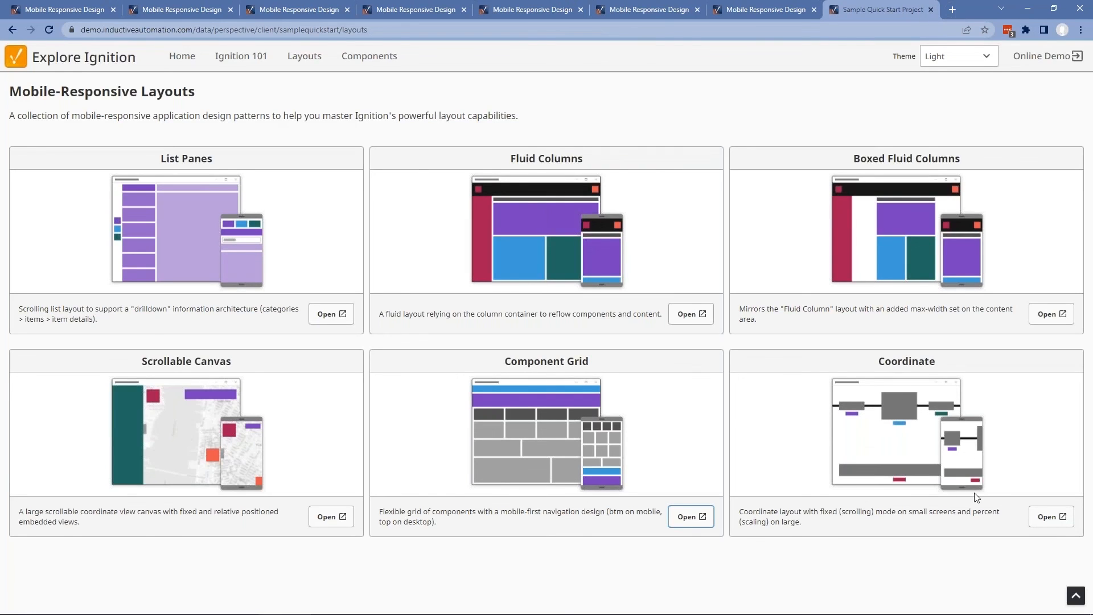
mouse_move(938, 443)
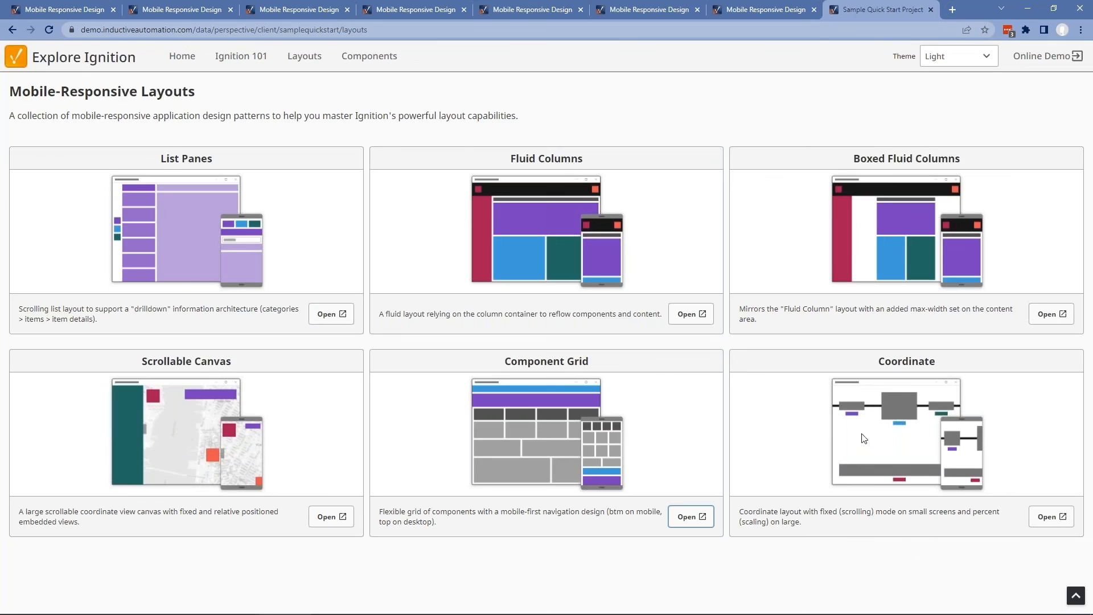
mouse_move(343, 501)
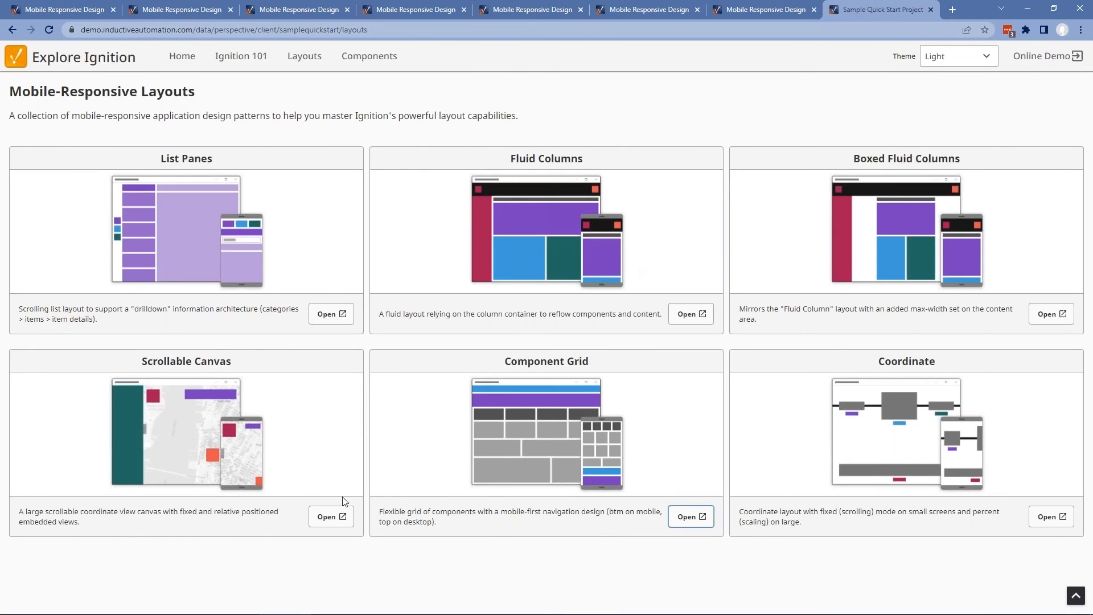